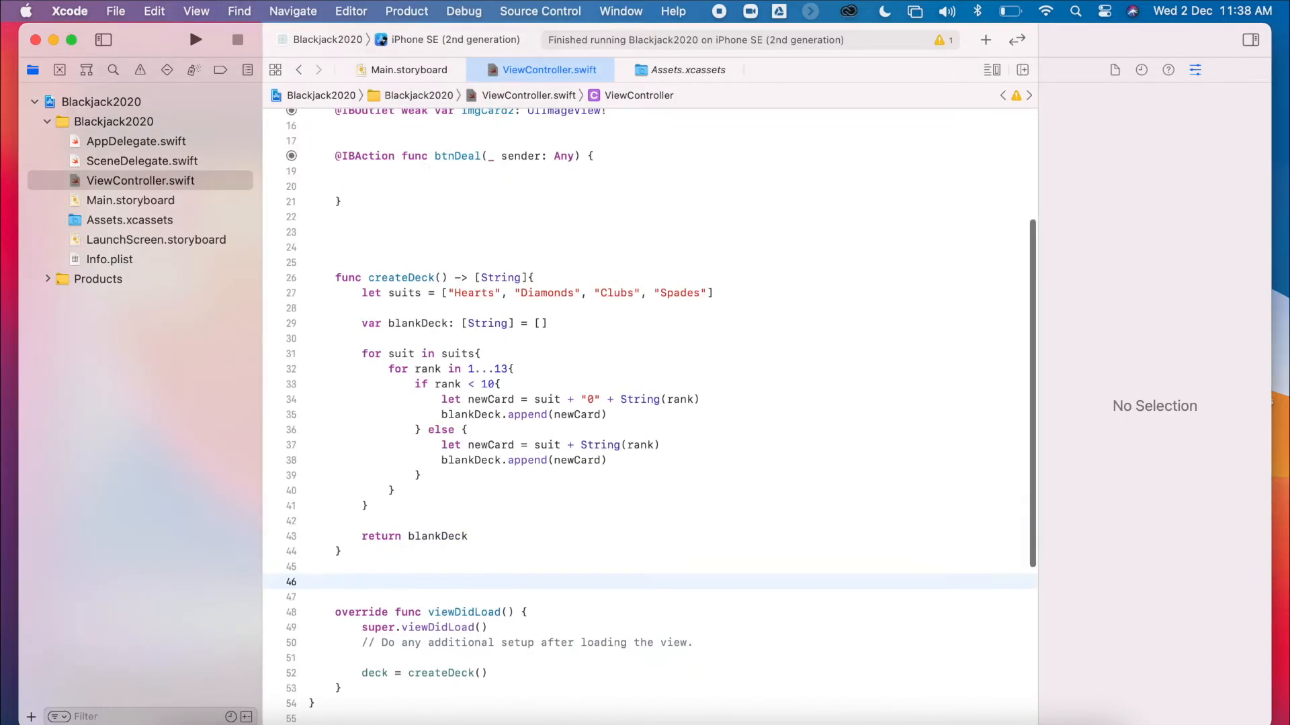
# Step: Declare a class-level property var myDeck: [String] = [] above the image outlets
pyautogui.scroll(3)
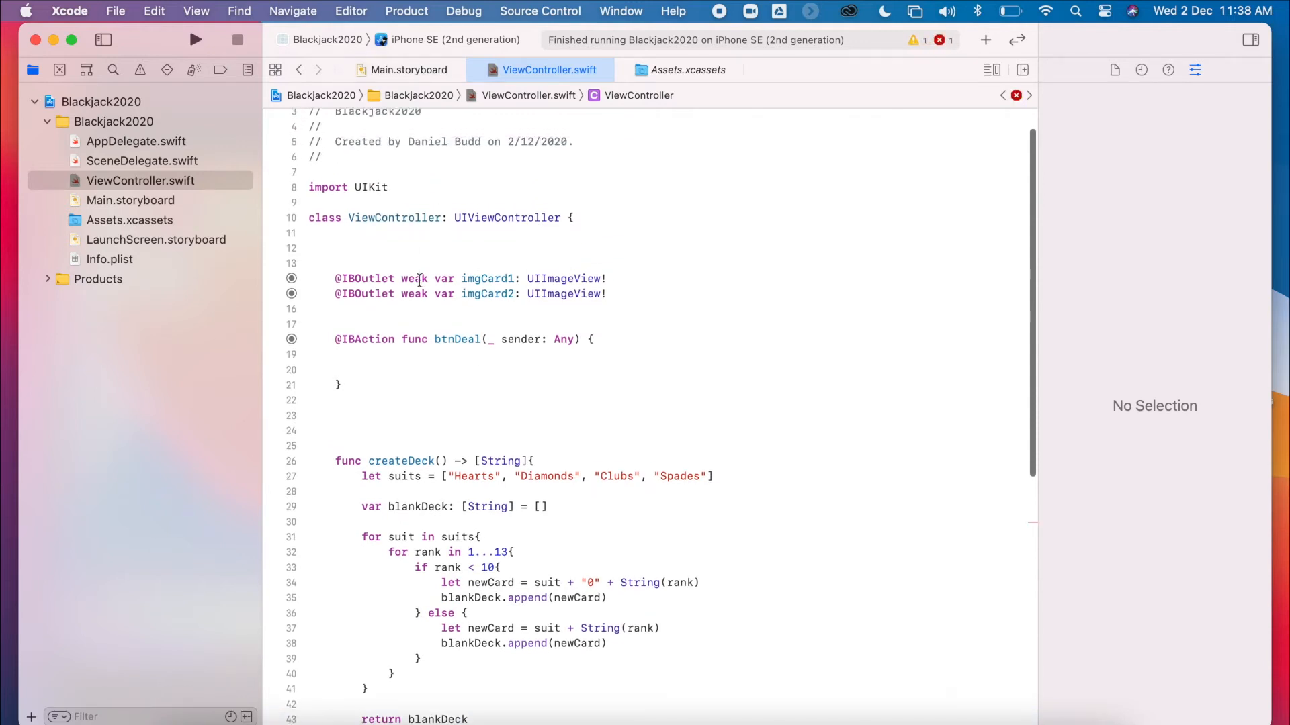
pyautogui.write('var deck: [String] = []')
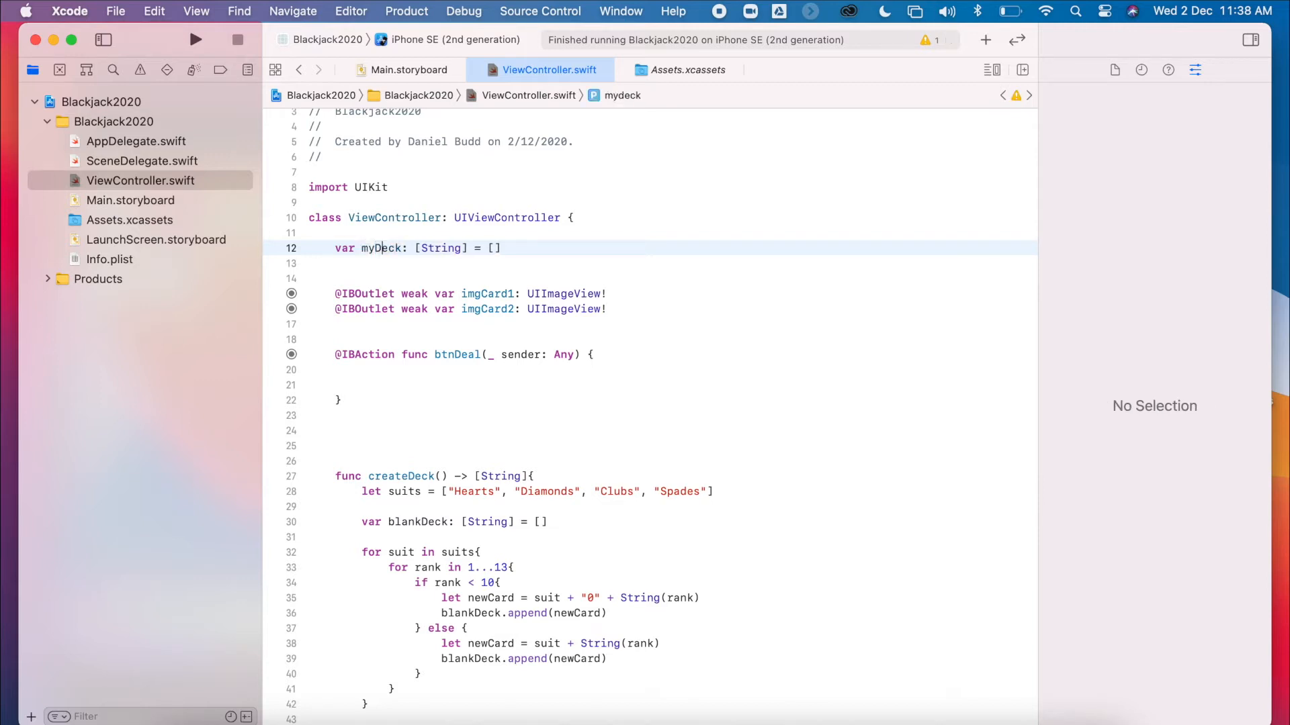
pyautogui.scroll(-3)
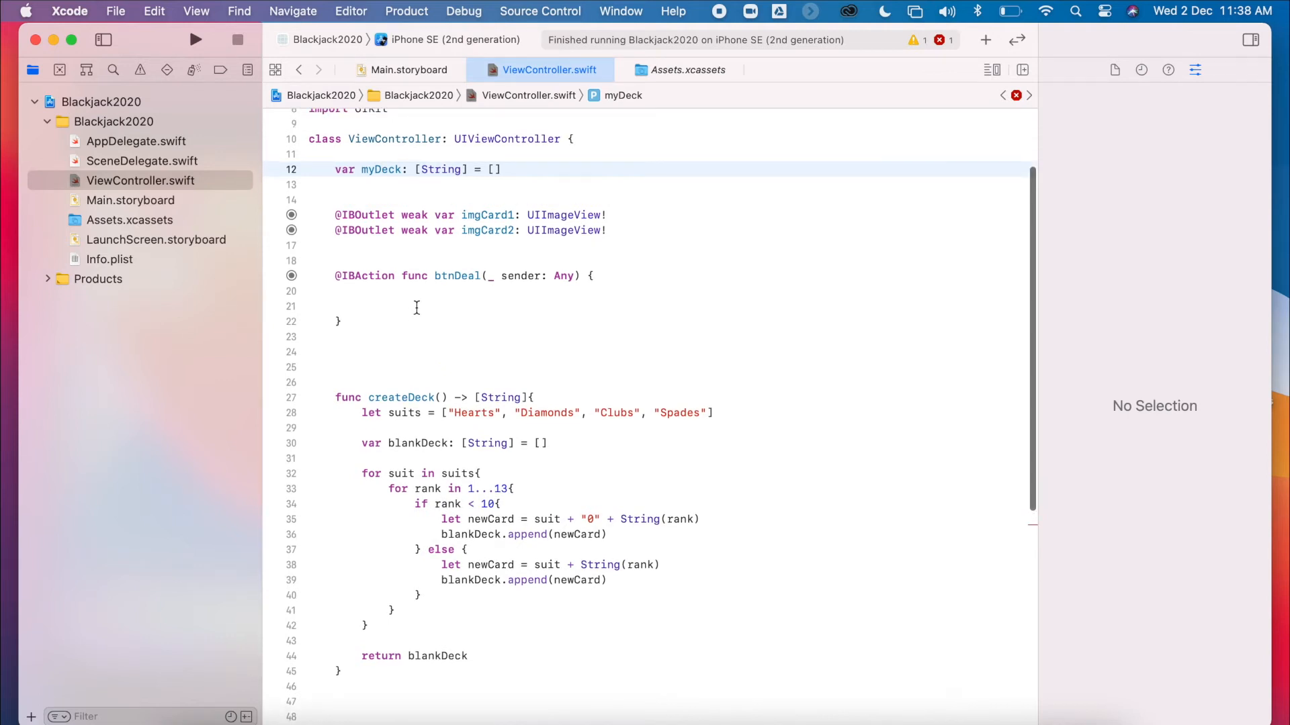
pyautogui.scroll(-3)
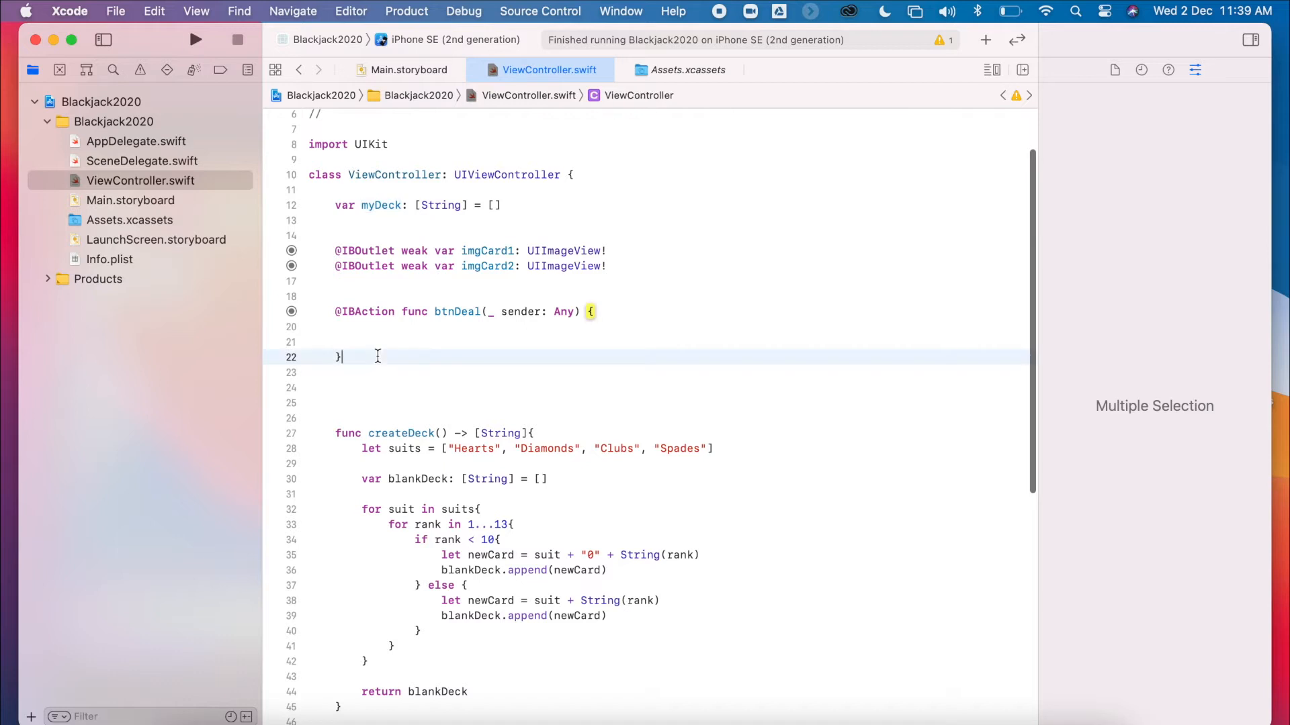
# Step: Add an empty func randomCard(deck: [String]) -> String below btnDeal
pyautogui.write('func')
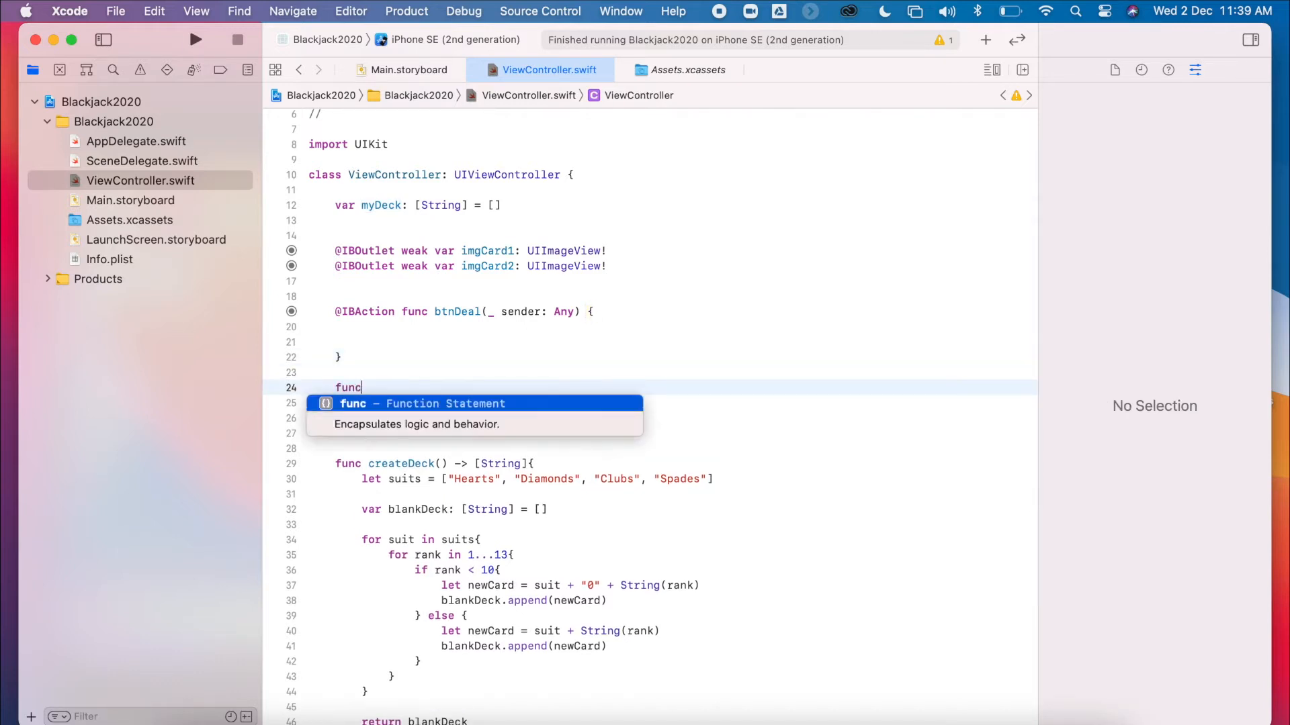
pyautogui.write('randomCard(')
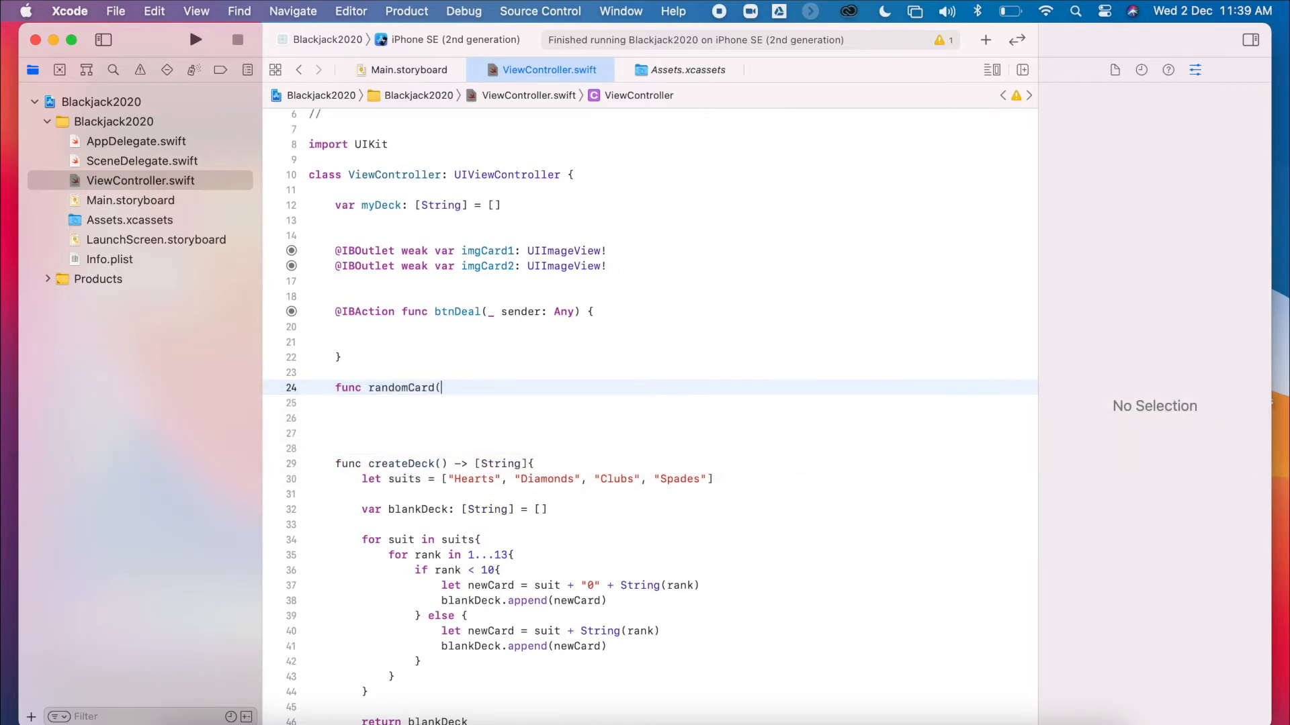
pyautogui.write('deck: )')
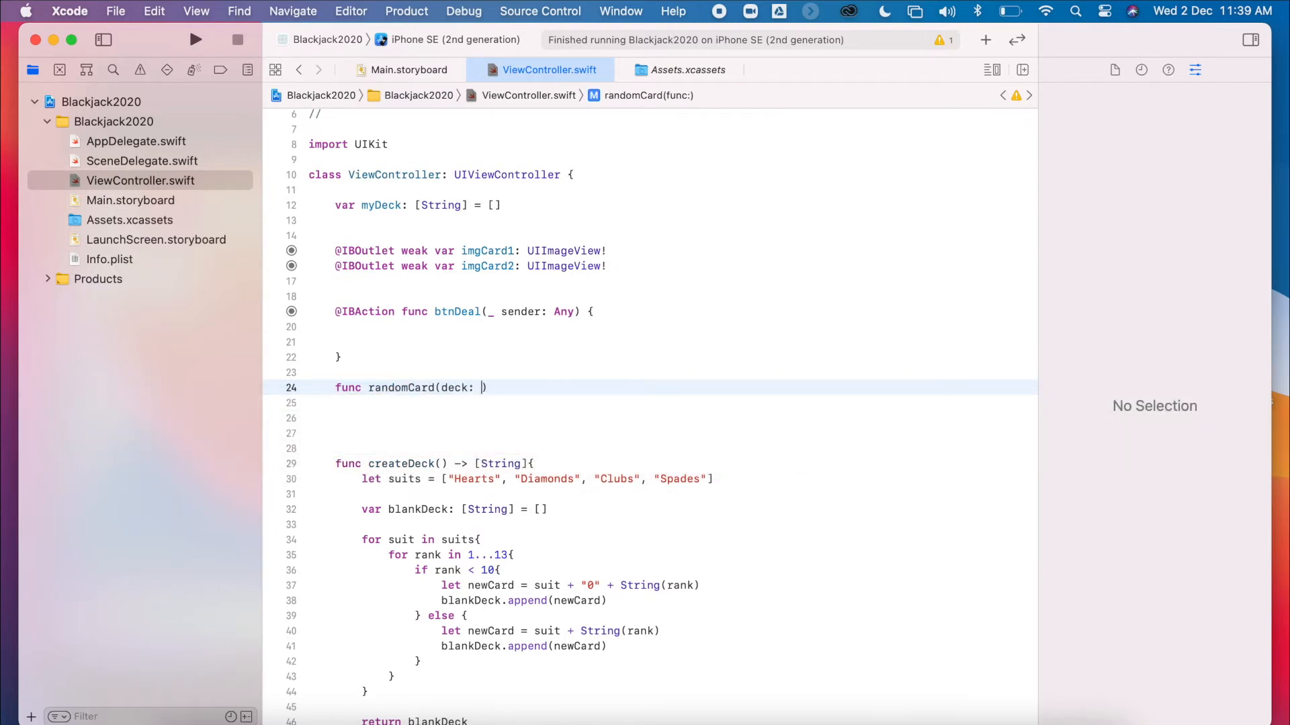
pyautogui.write('[]')
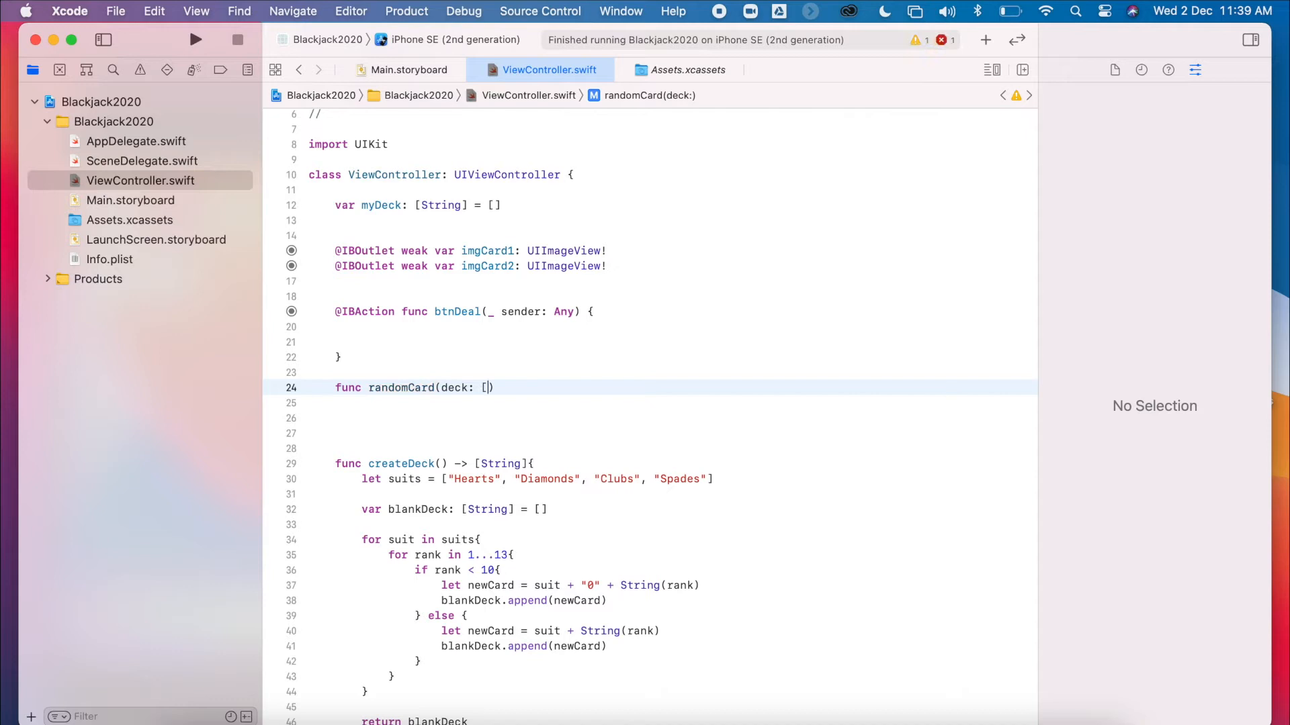
pyautogui.write('String')
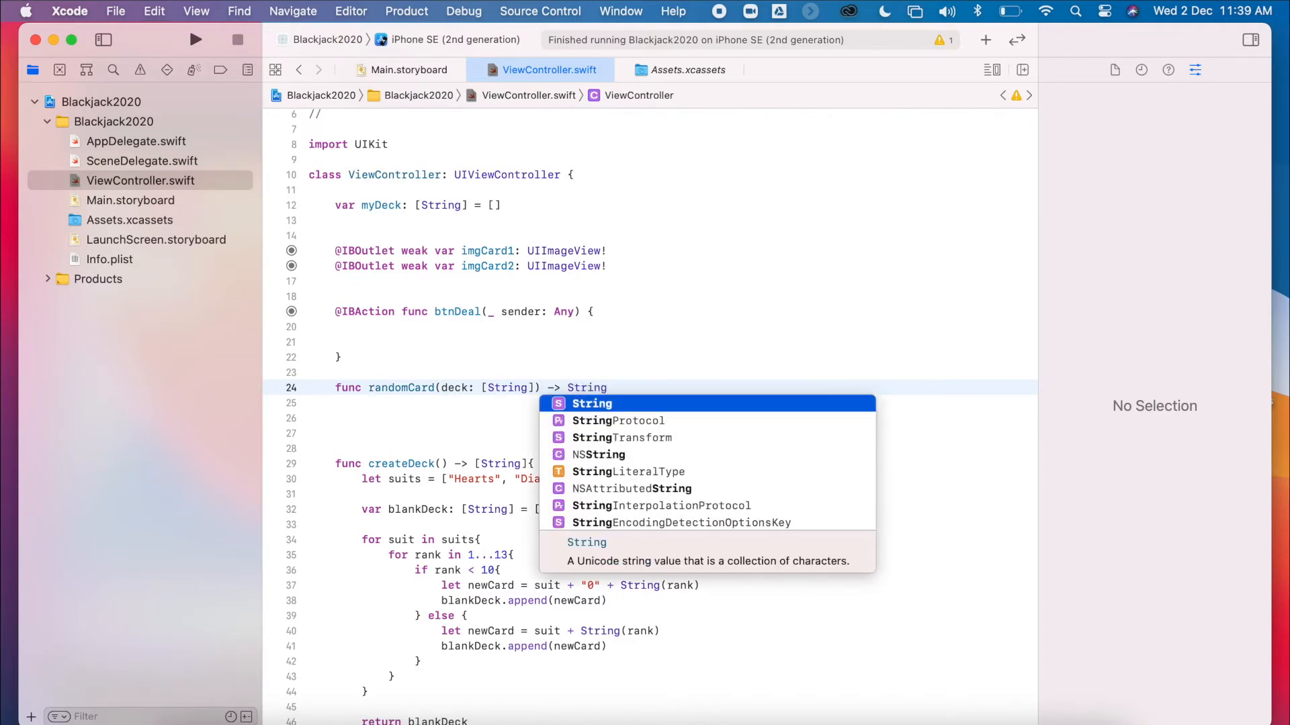
pyautogui.write('{')
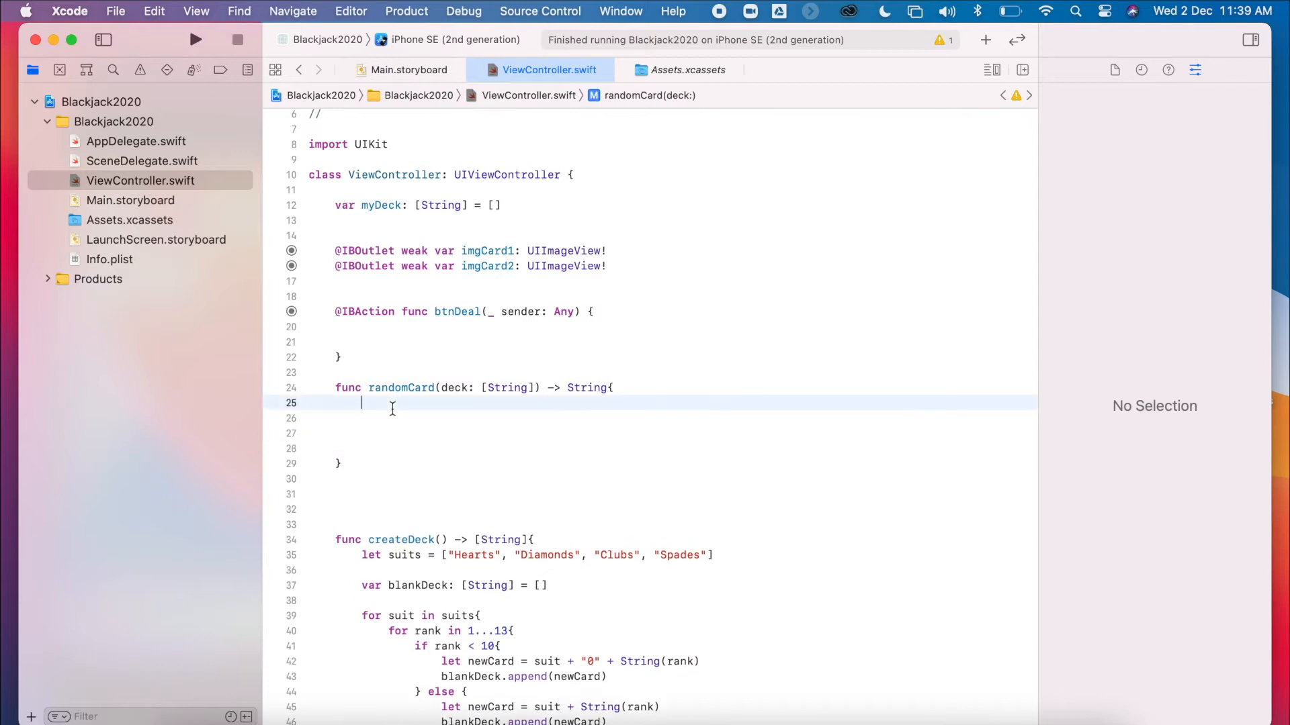
# Step: Add let maxRange = deck.count - 1 inside randomCard
pyautogui.press('Return')
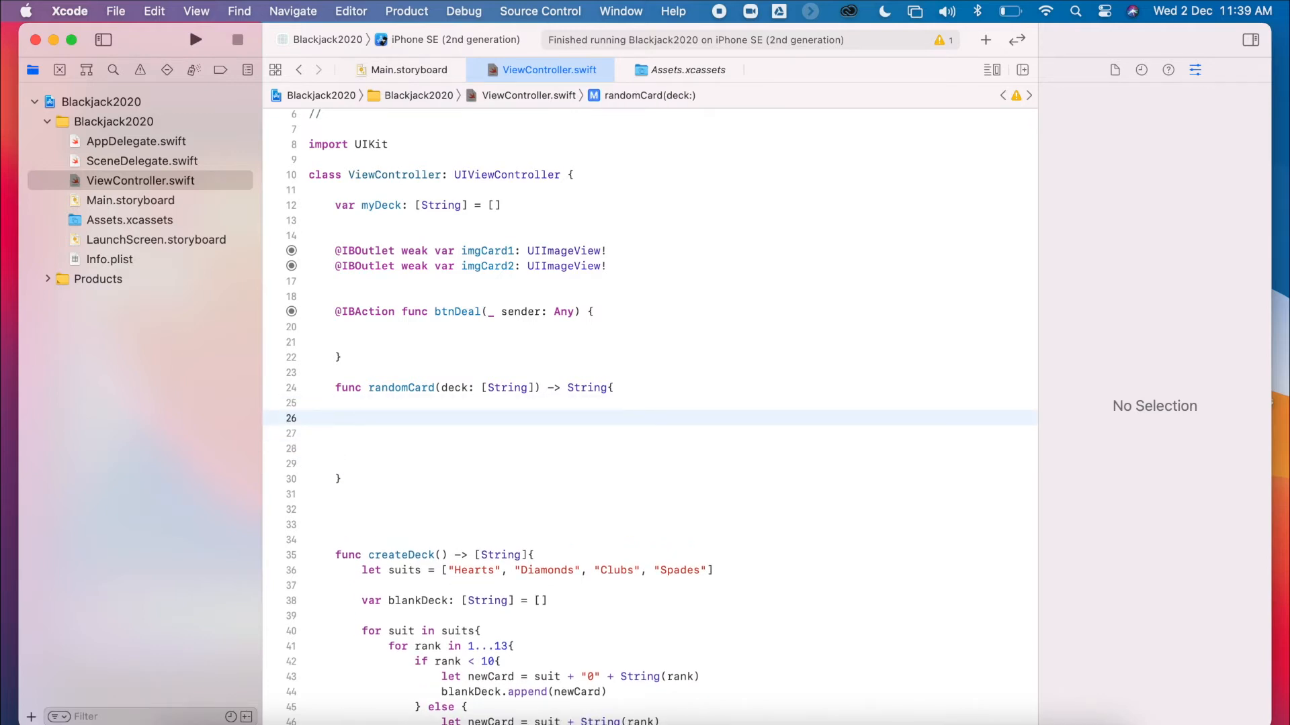
pyautogui.write('let ma')
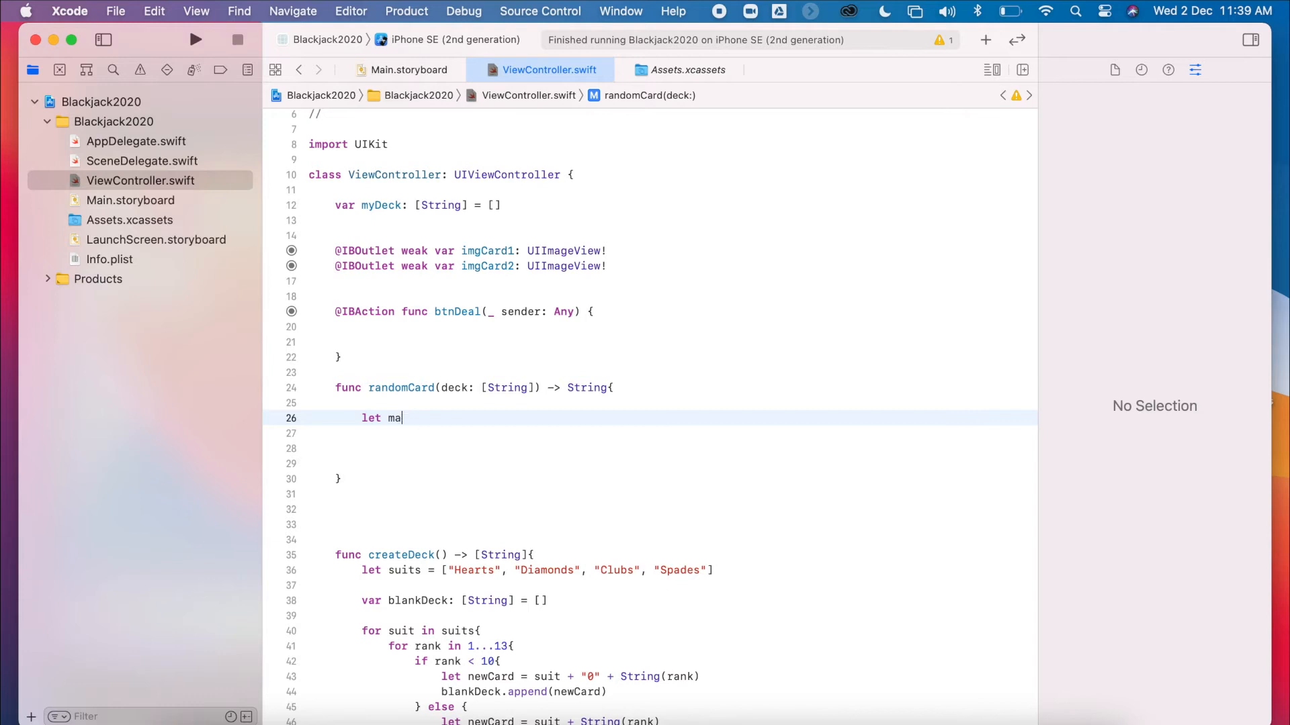
pyautogui.write('xRange = deck')
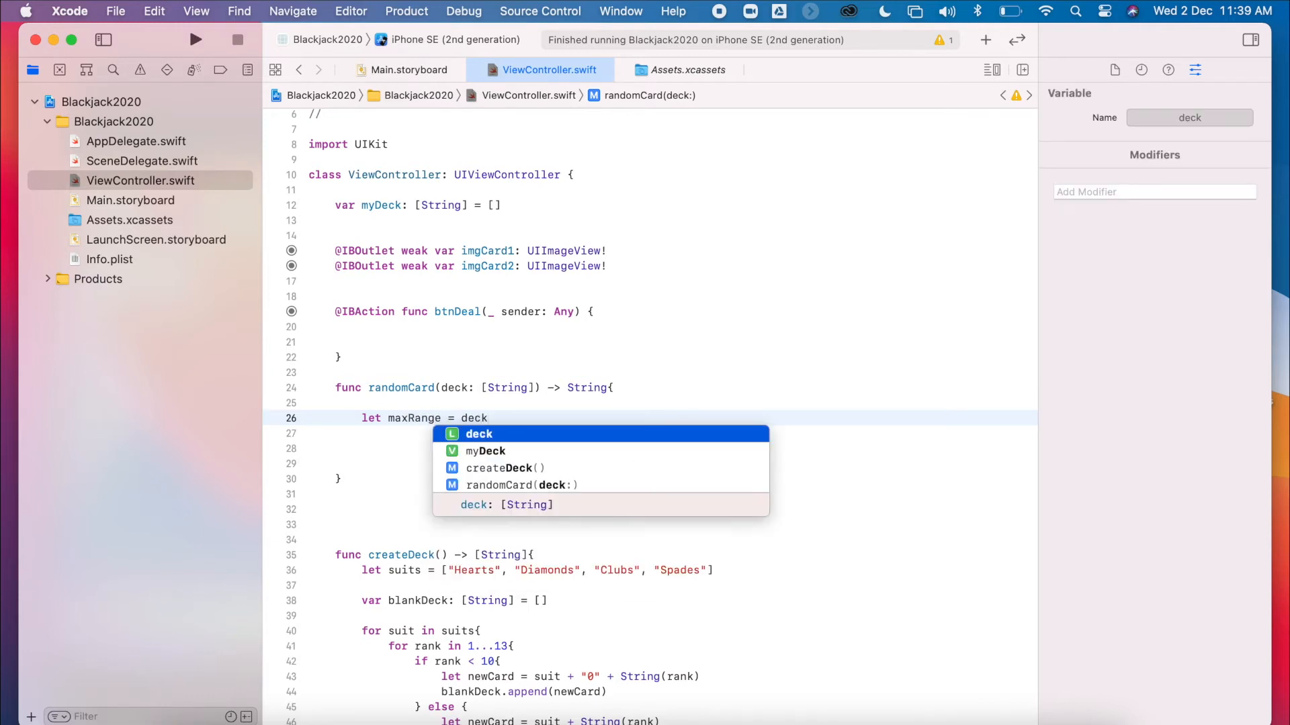
pyautogui.write('.count')
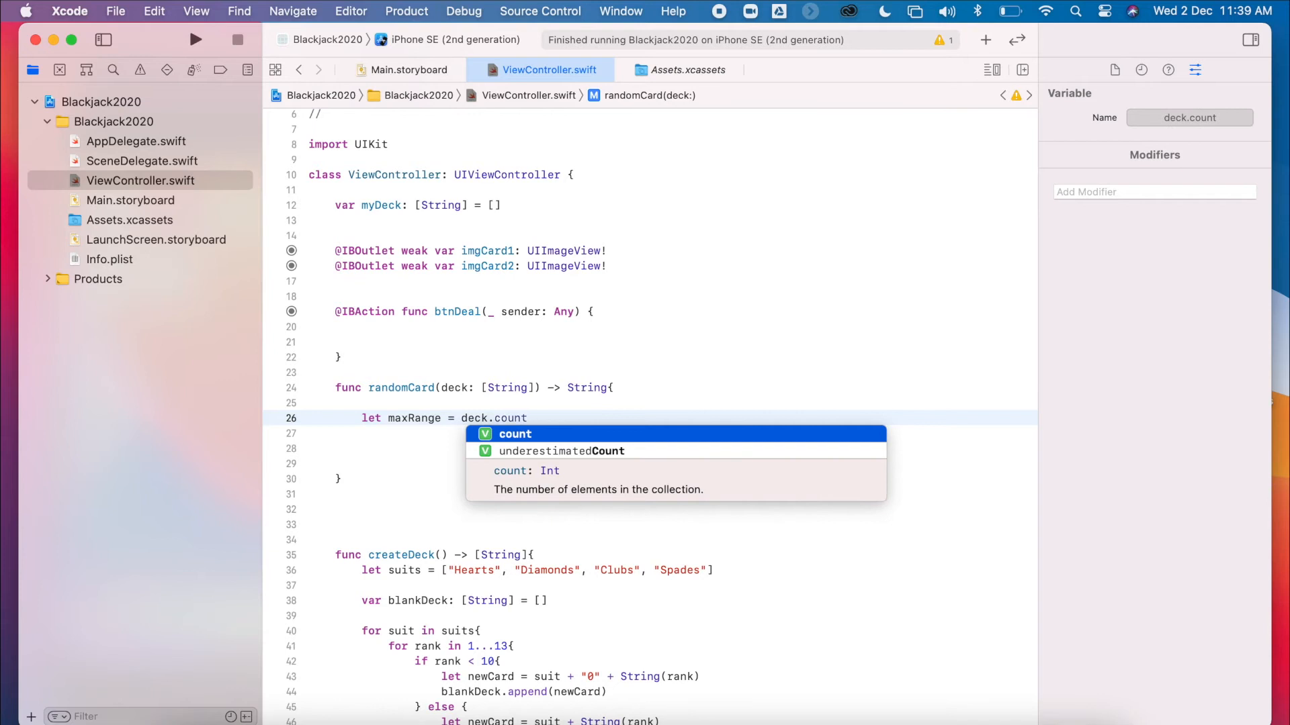
pyautogui.write('- 1')
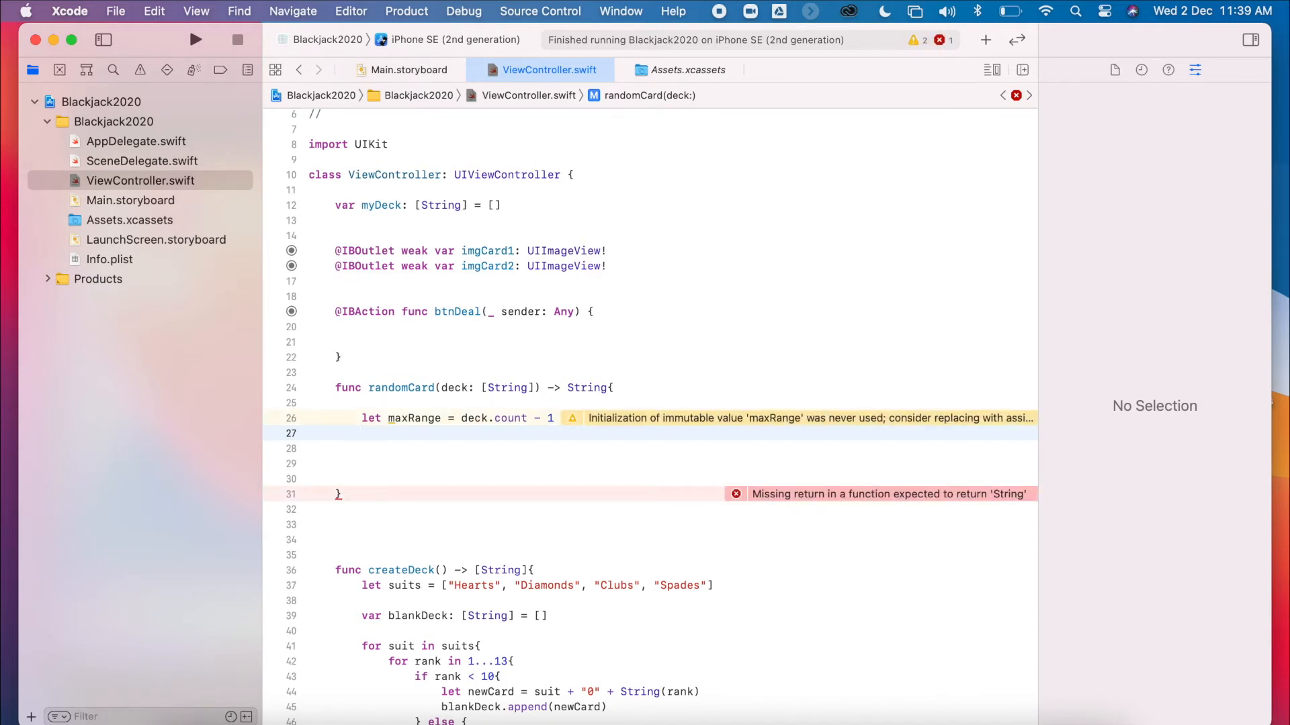
# Step: Add let randomNum = Int.random(in: 0...maxRange) below maxRange
pyautogui.write('let')
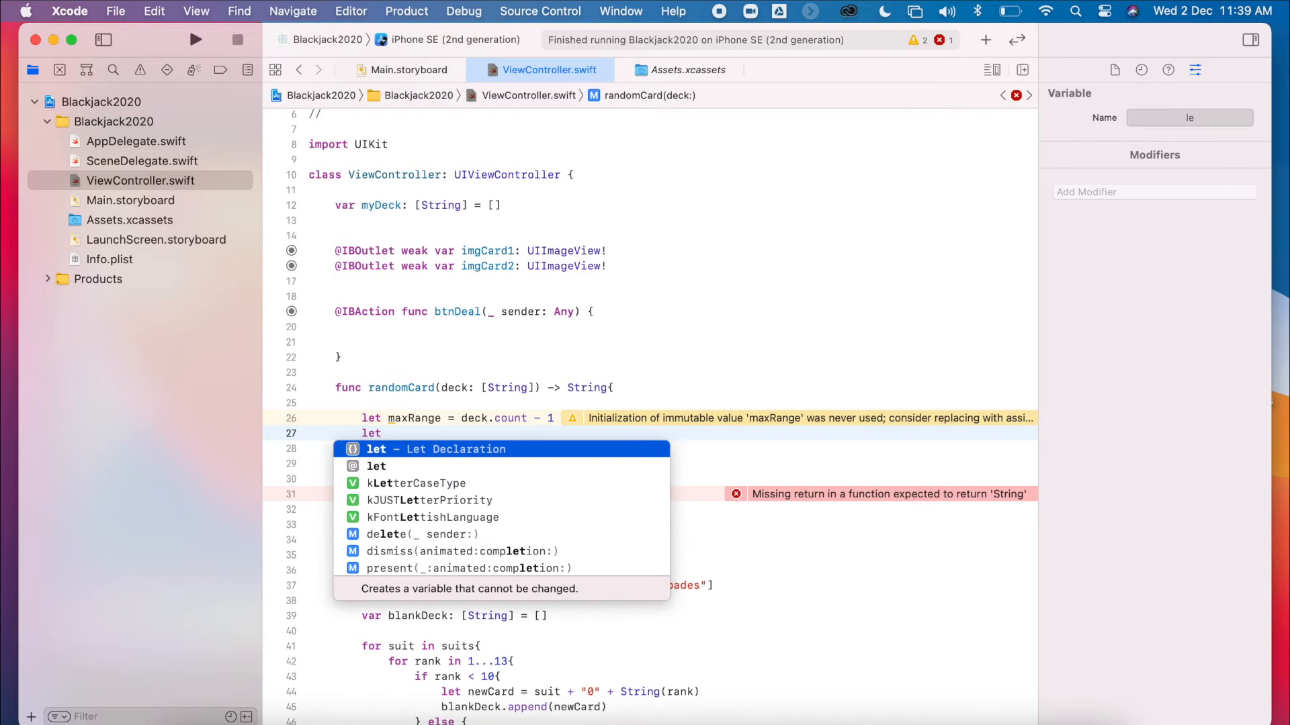
pyautogui.write('rand')
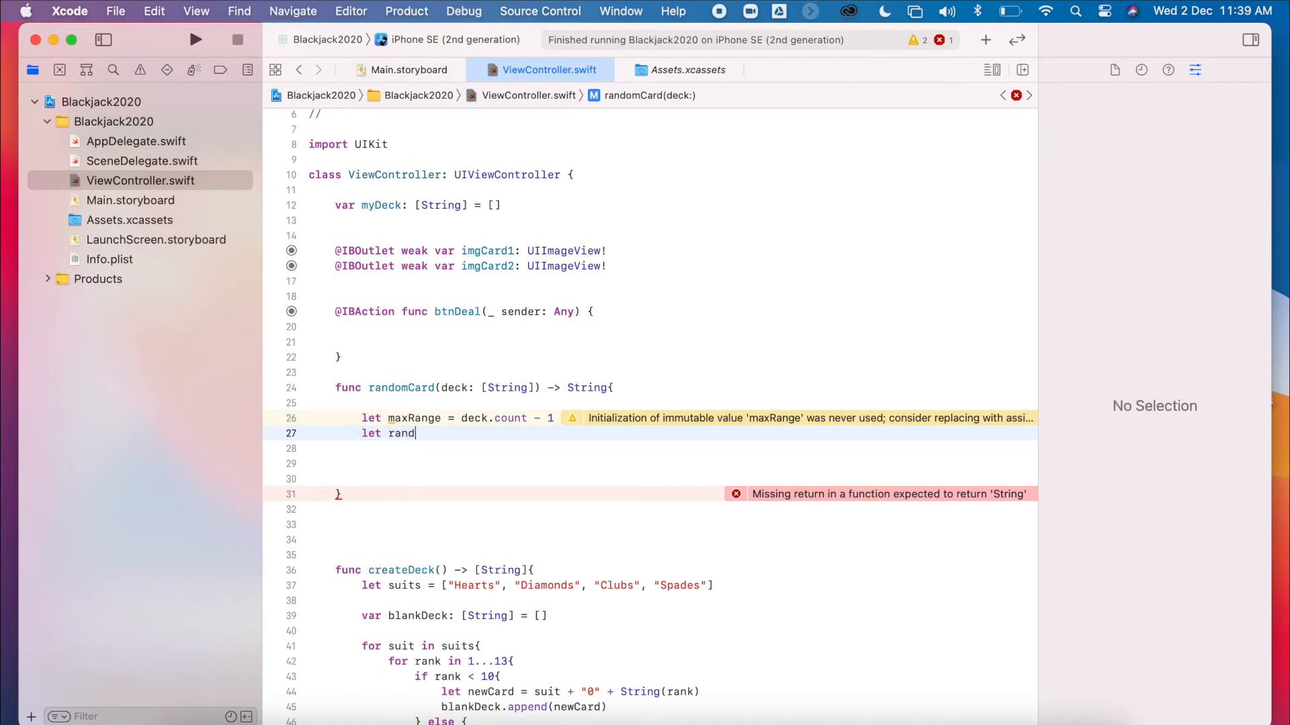
pyautogui.write('omNum')
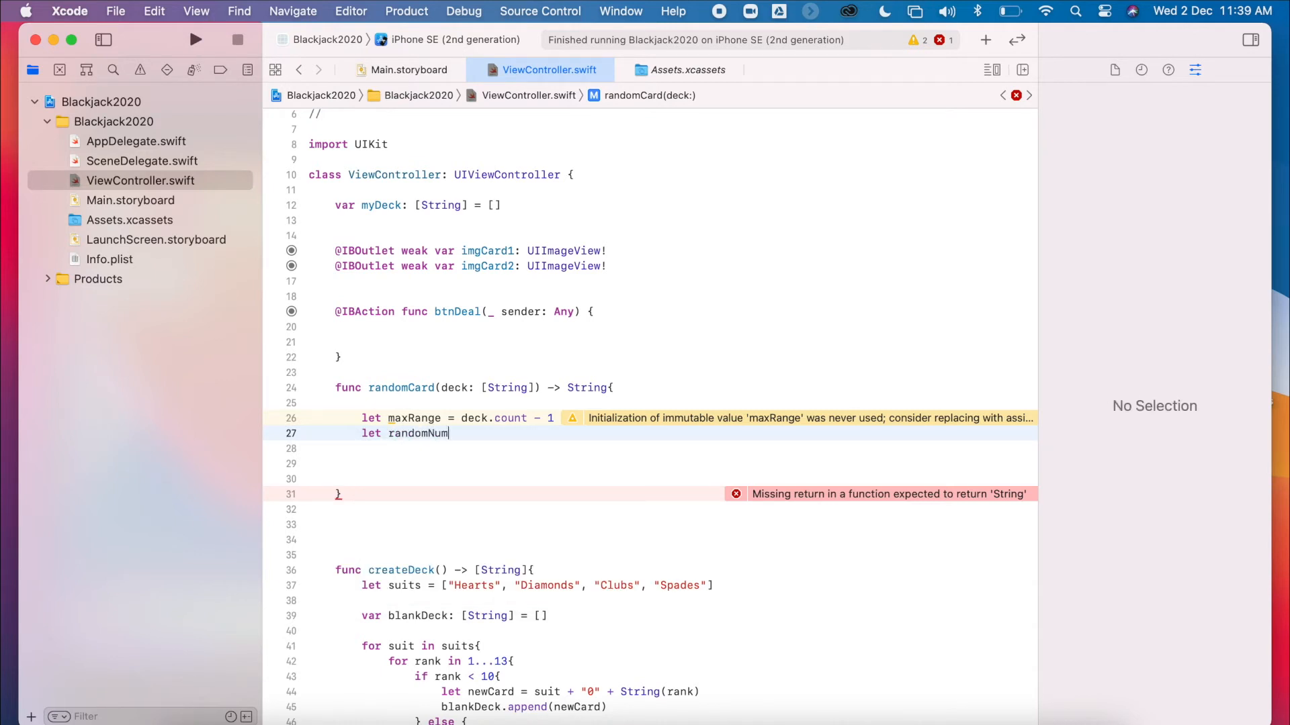
pyautogui.write('= Int.random(in: Range<Int>')
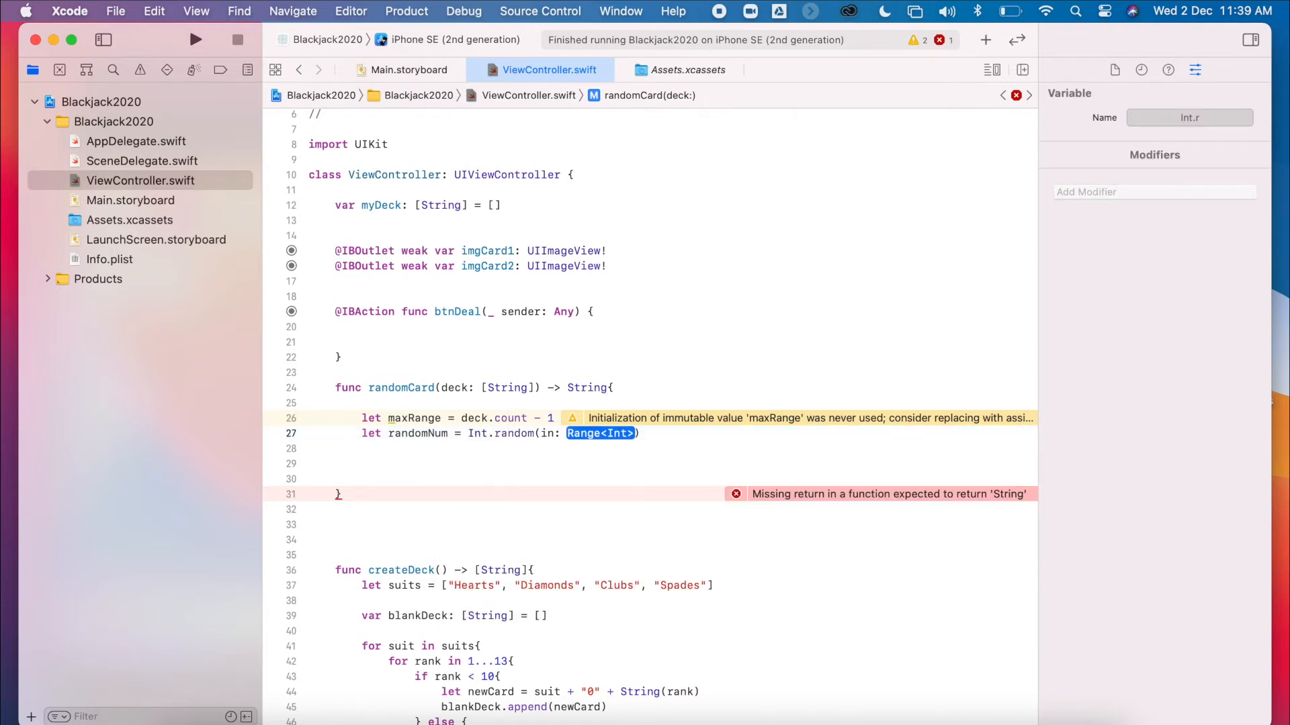
pyautogui.write('0.')
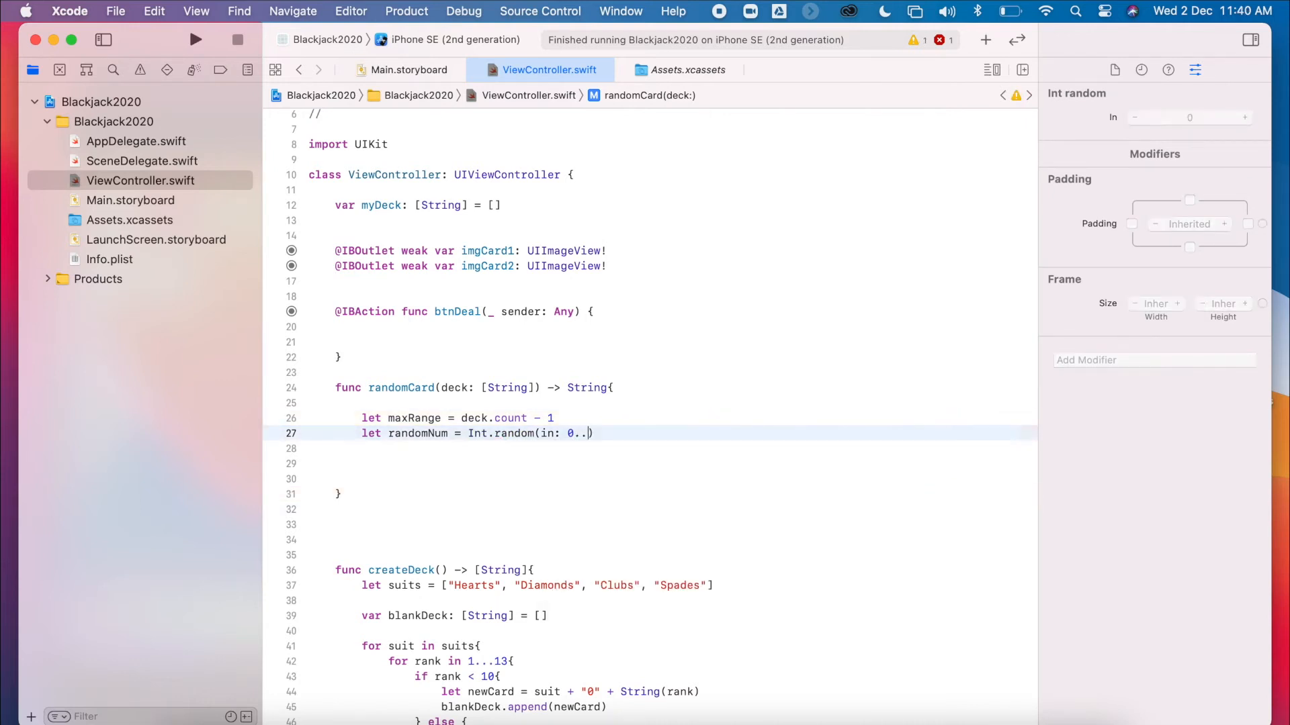
pyautogui.write('.maxRange')
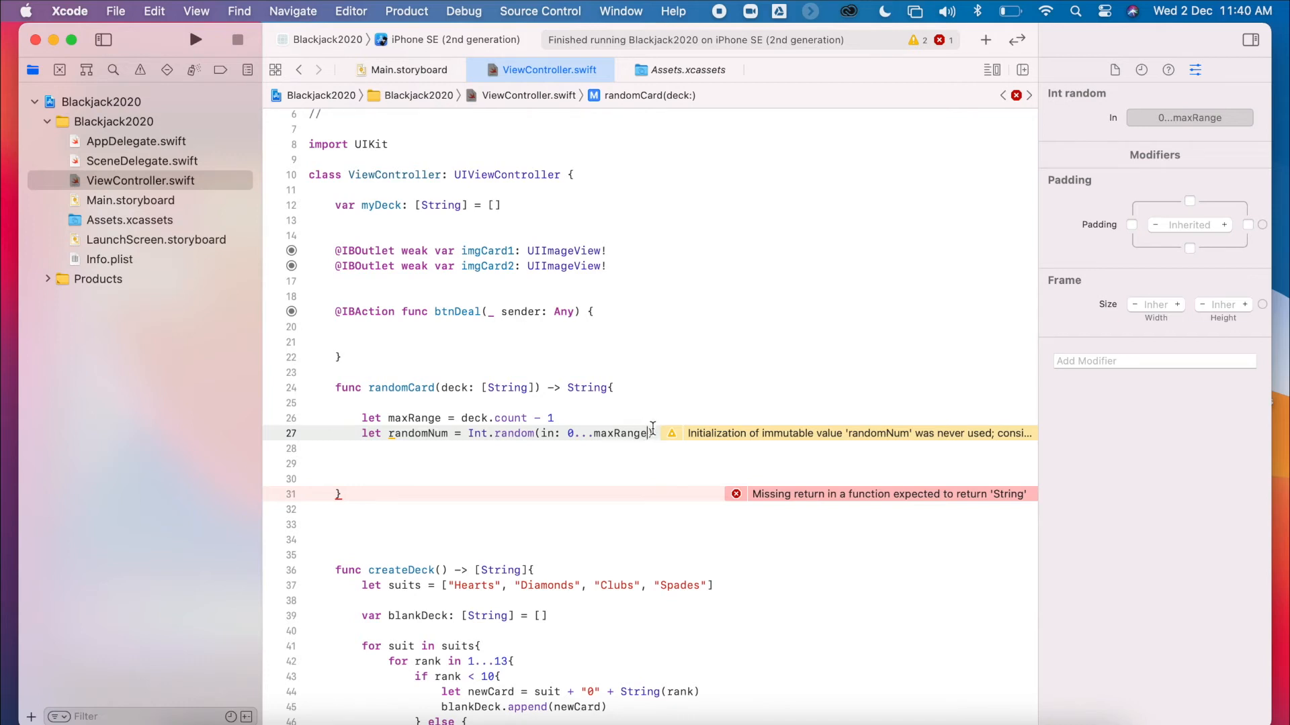
pyautogui.moveTo(703, 446)
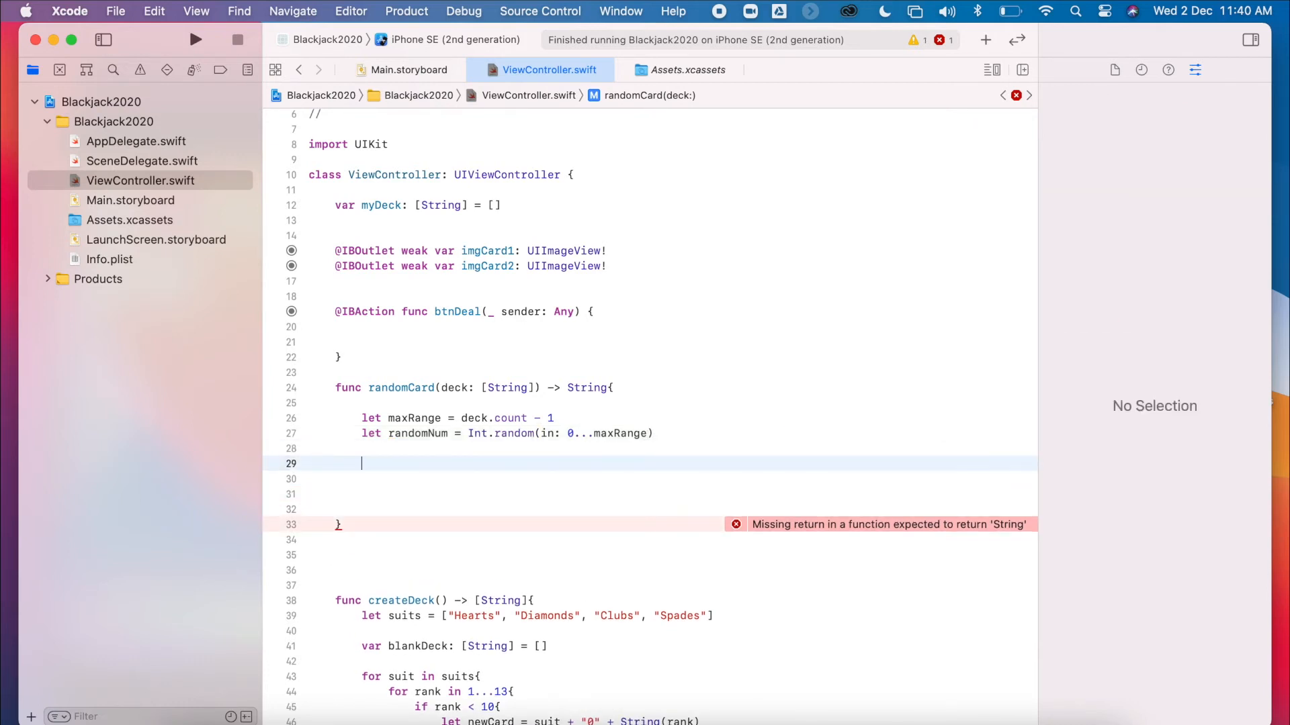
# Step: End randomCard with return deck[randomNum], clearing the missing-return error
pyautogui.write('return dec')
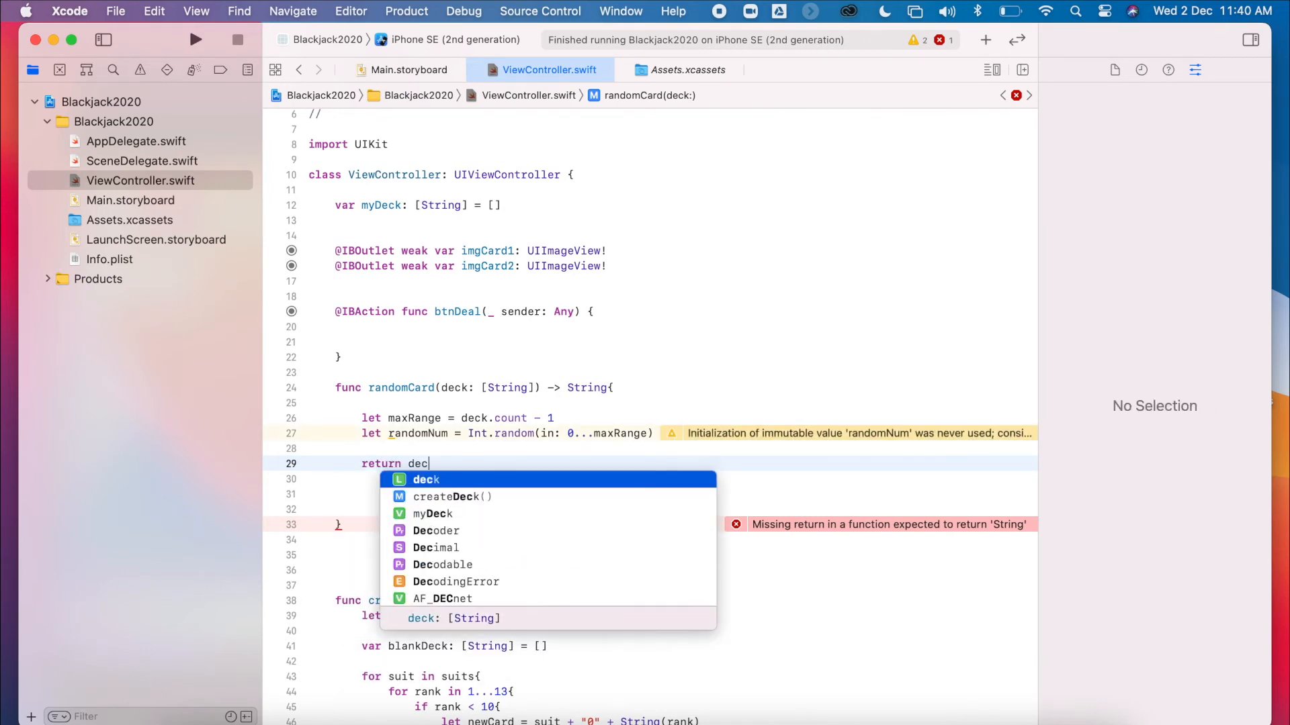
pyautogui.write('k[rn')
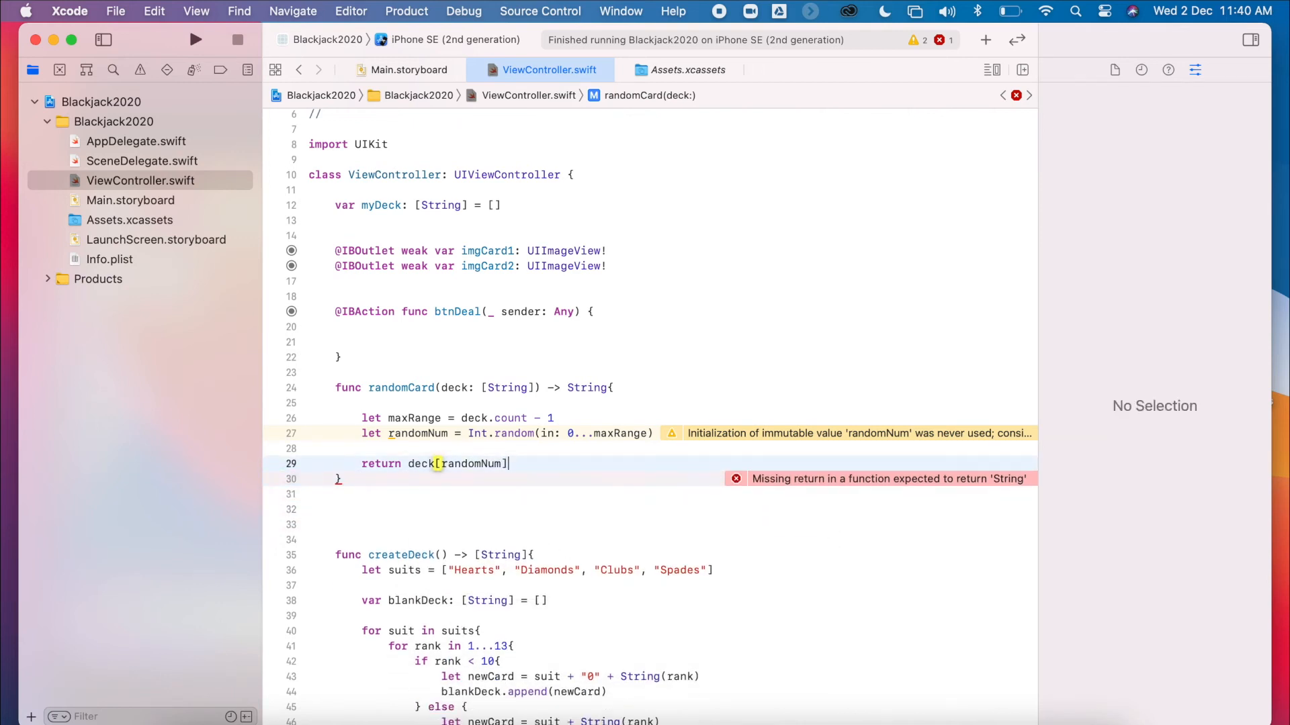
pyautogui.click(421, 463)
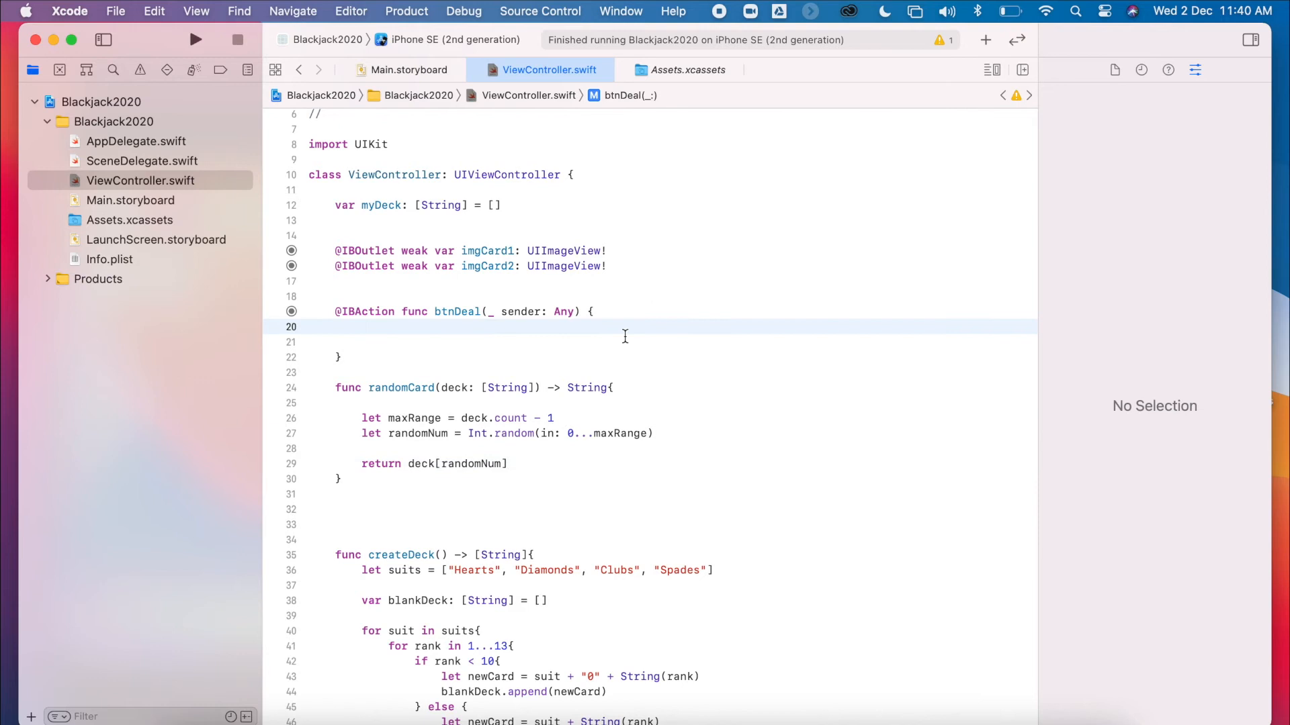
pyautogui.moveTo(466, 336)
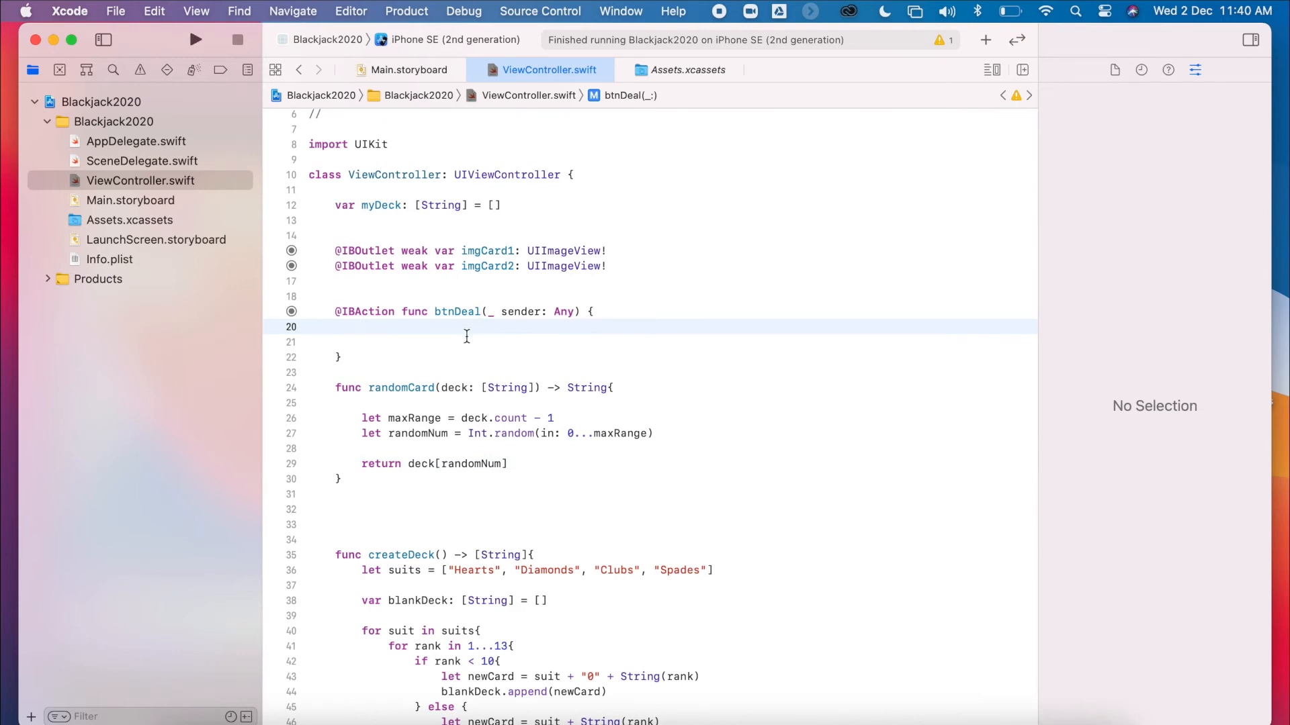
# Step: Inside btnDeal, write imgCard1.image = UIImage(named: randomCard(deck: myDeck))
pyautogui.write('imgCard1.')
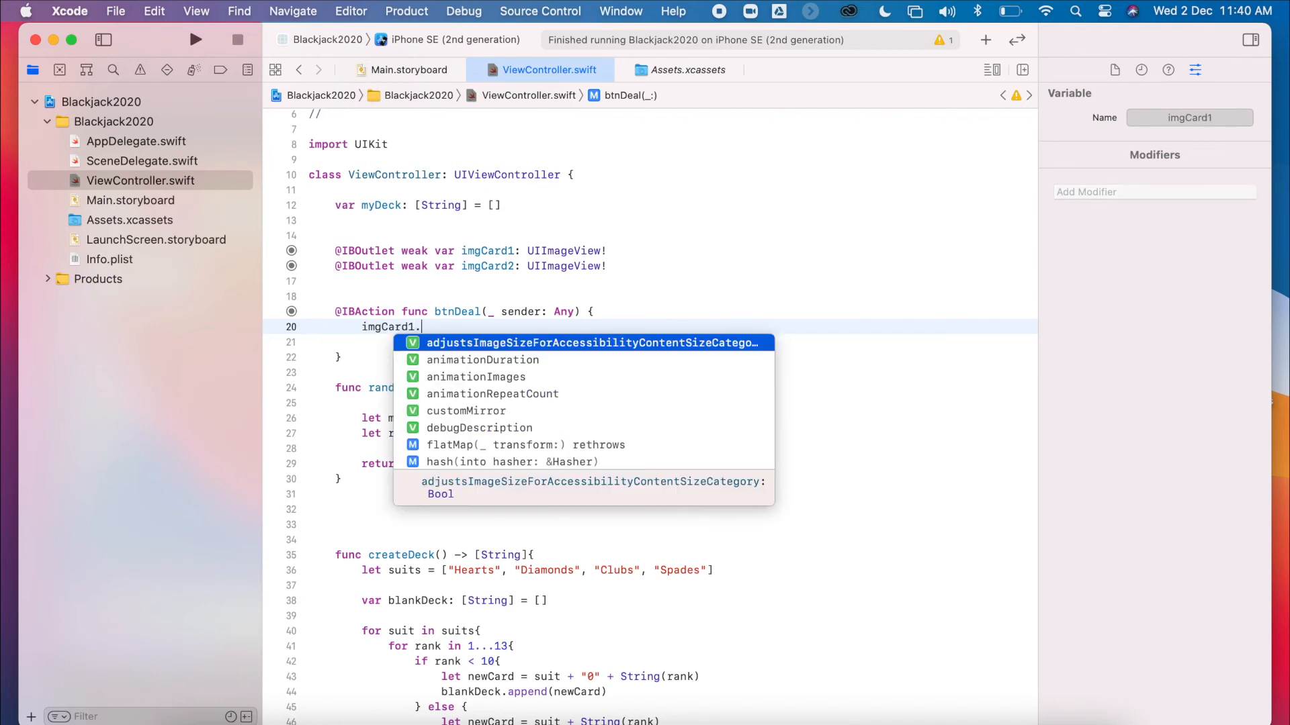
pyautogui.write('iam')
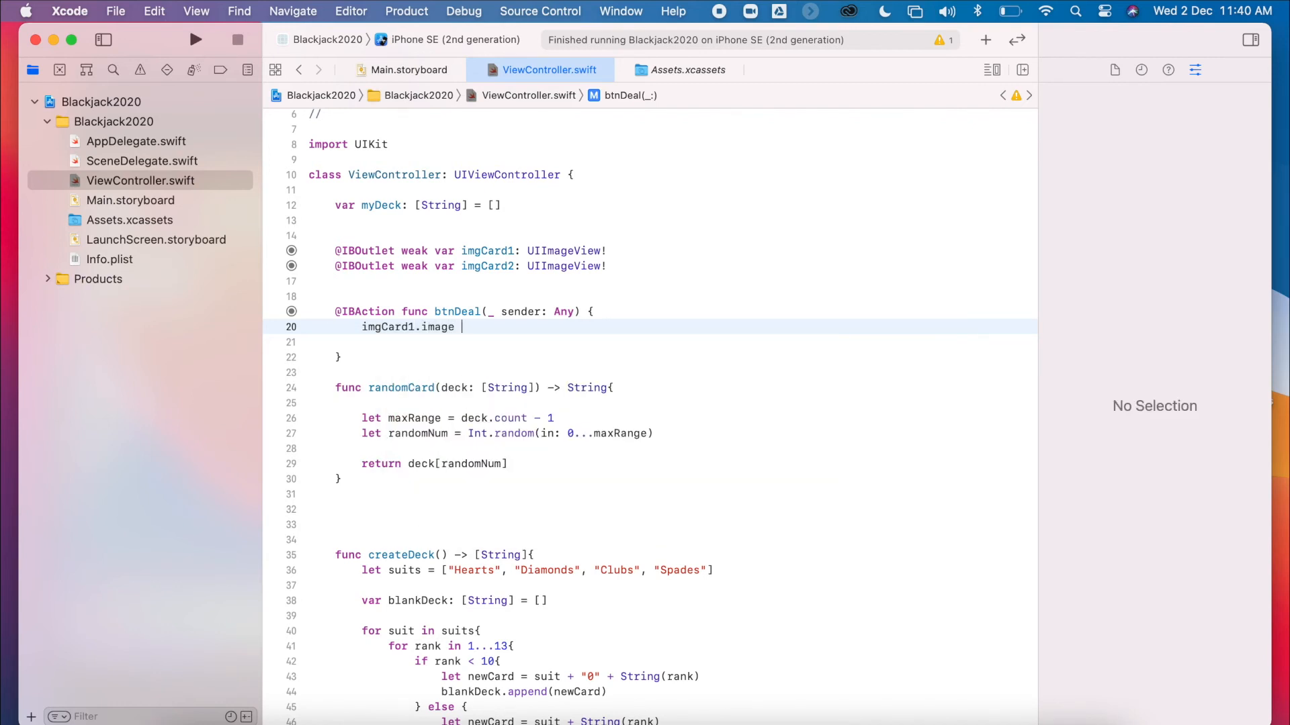
pyautogui.write('= Im')
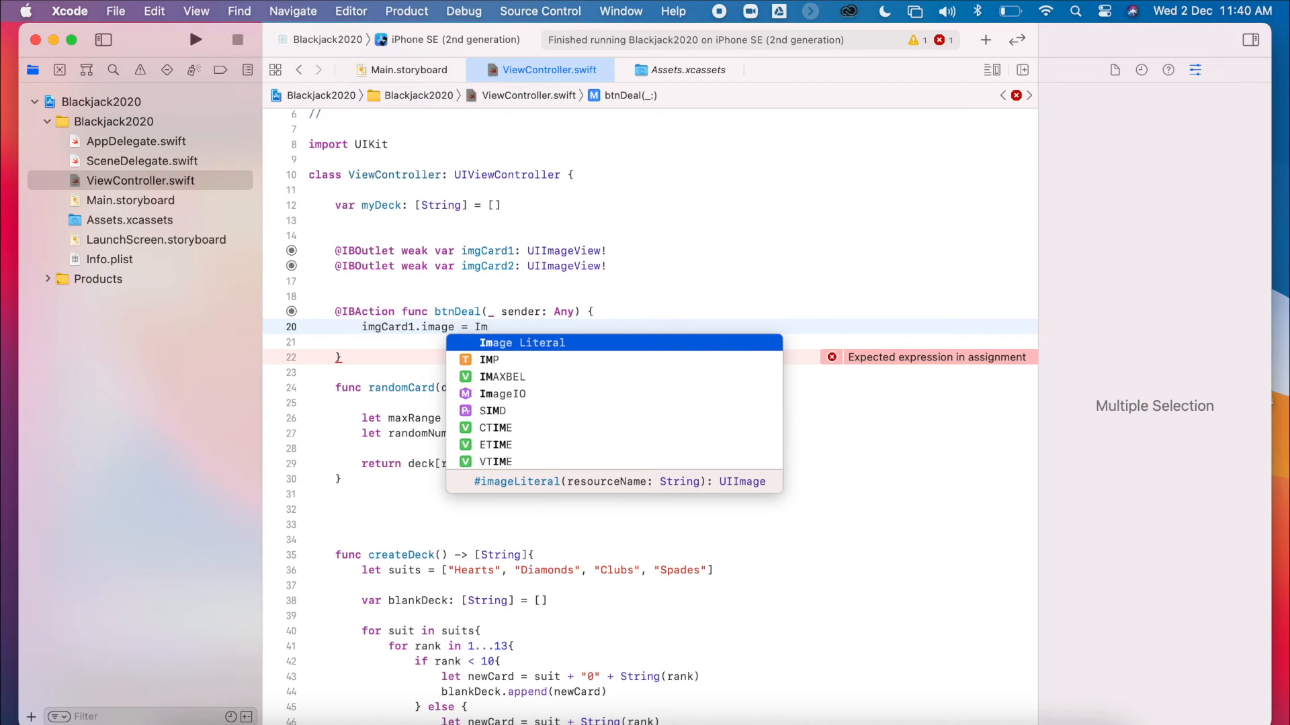
pyautogui.write('UIImage(named: String')
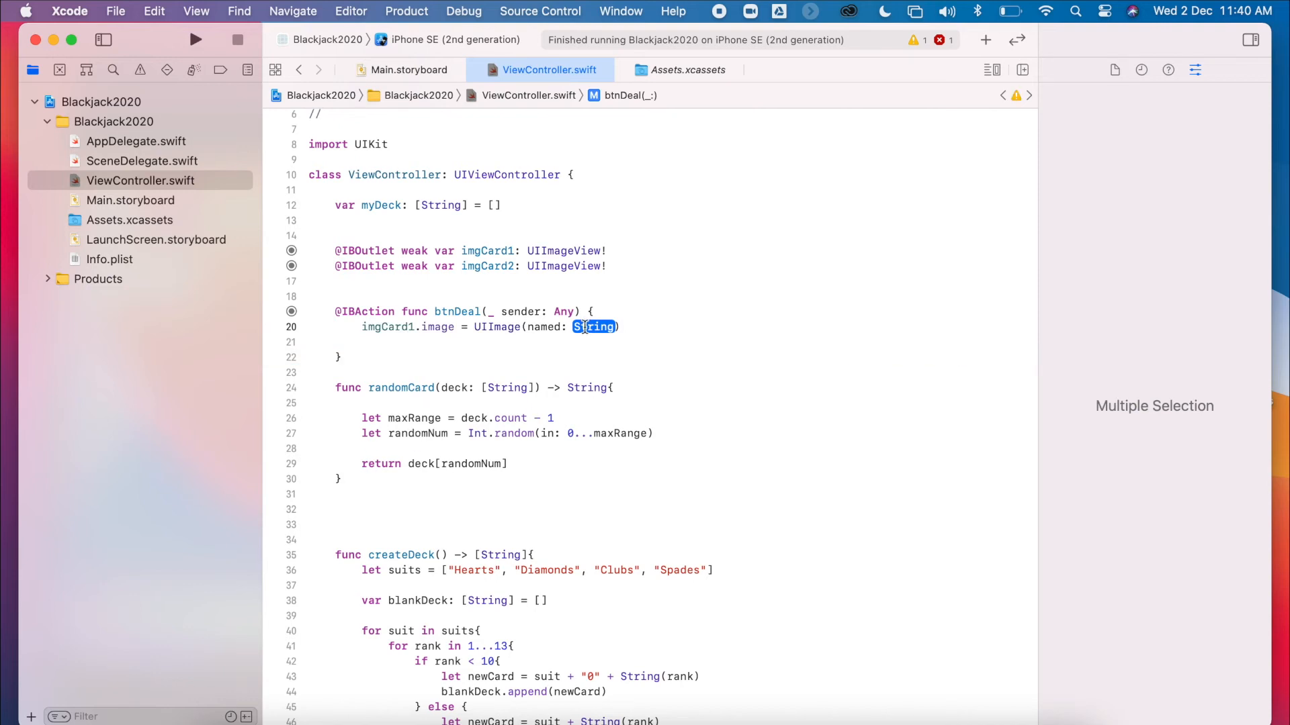
pyautogui.write('randomCard(deck: [String])')
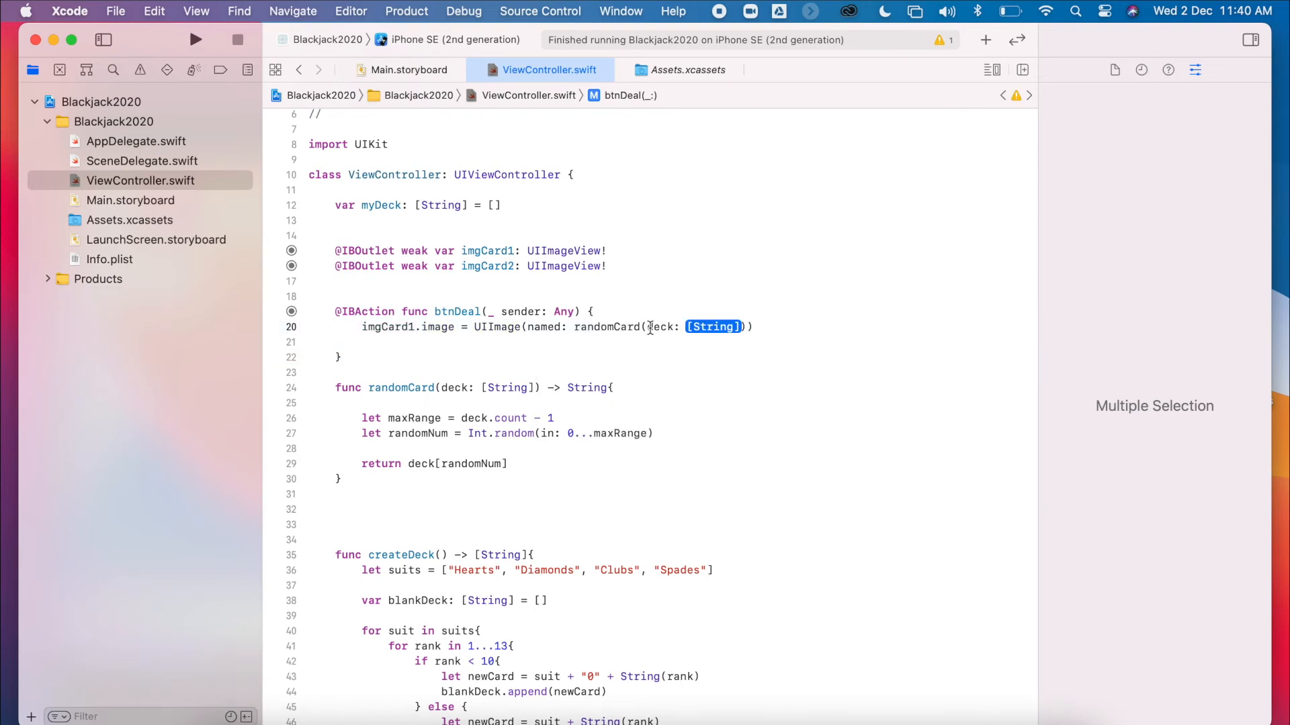
pyautogui.write('my')
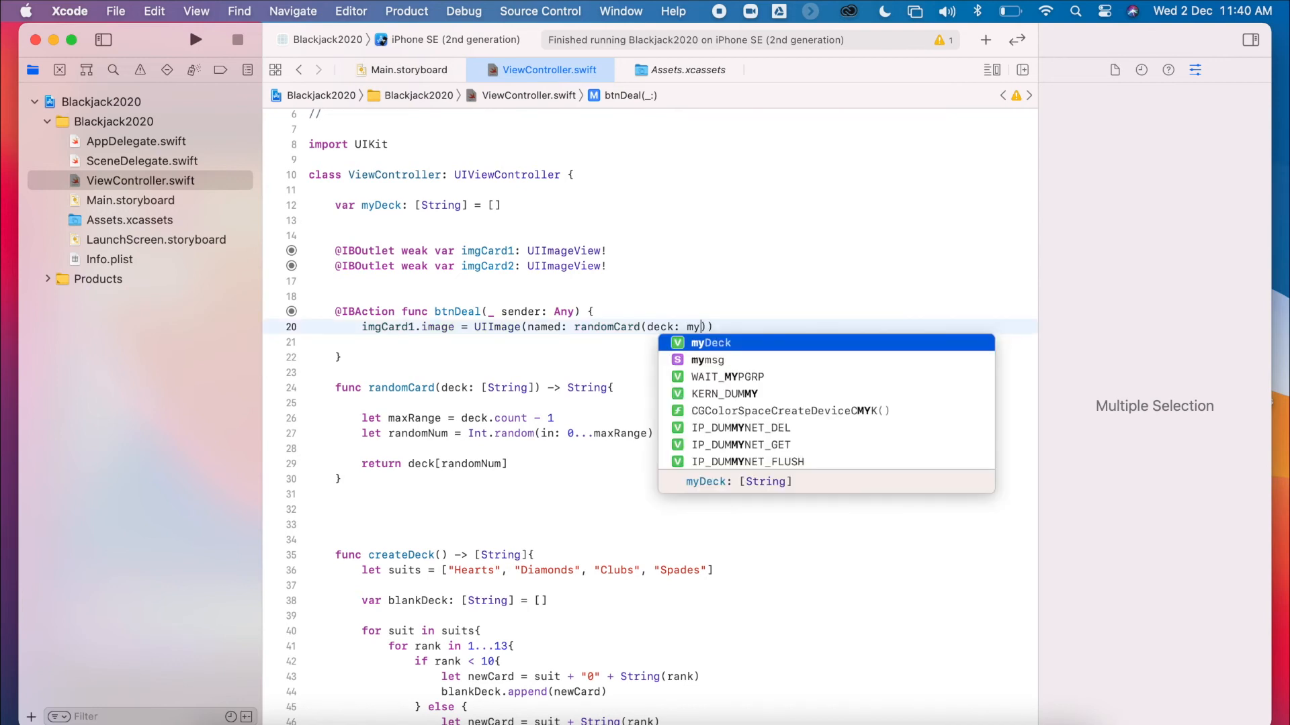
pyautogui.press('Return')
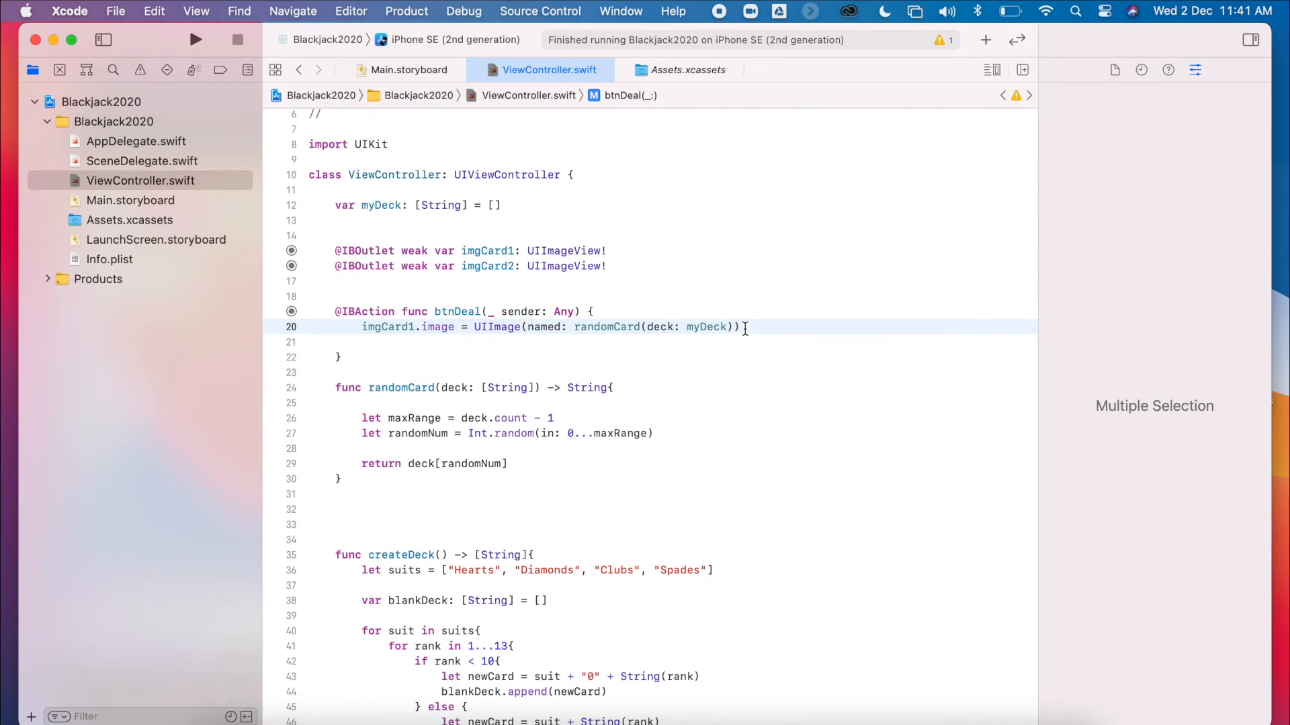
# Step: Add imgCard2.image = UIImage(named: randomCard(deck: myDeck)) after the imgCard1 line
pyautogui.write('i')
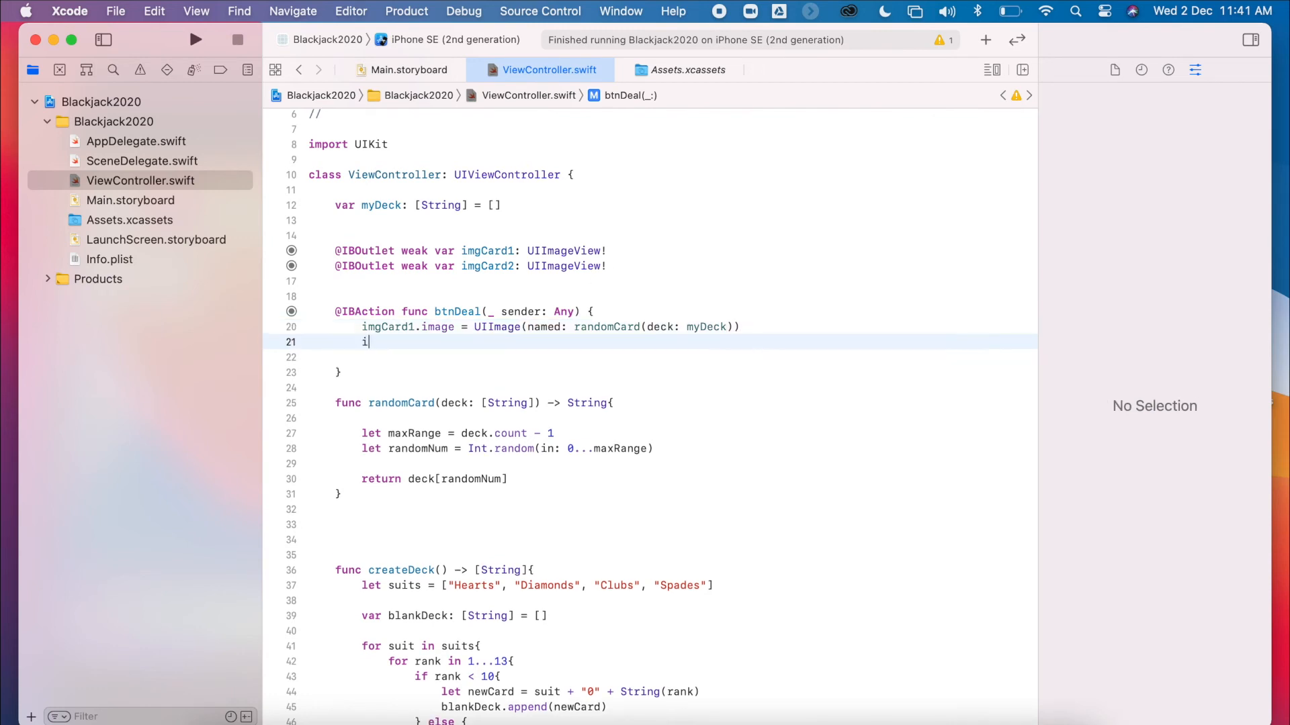
pyautogui.write('mgCard2.')
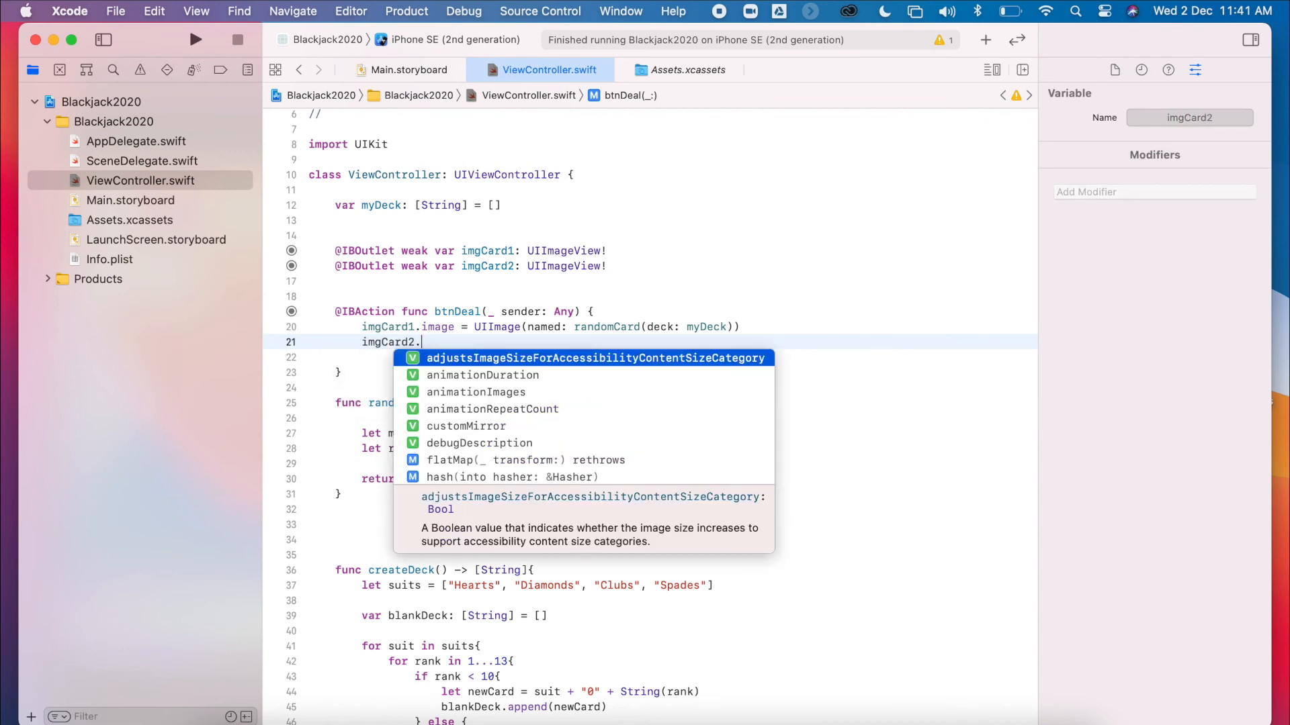
pyautogui.write('image')
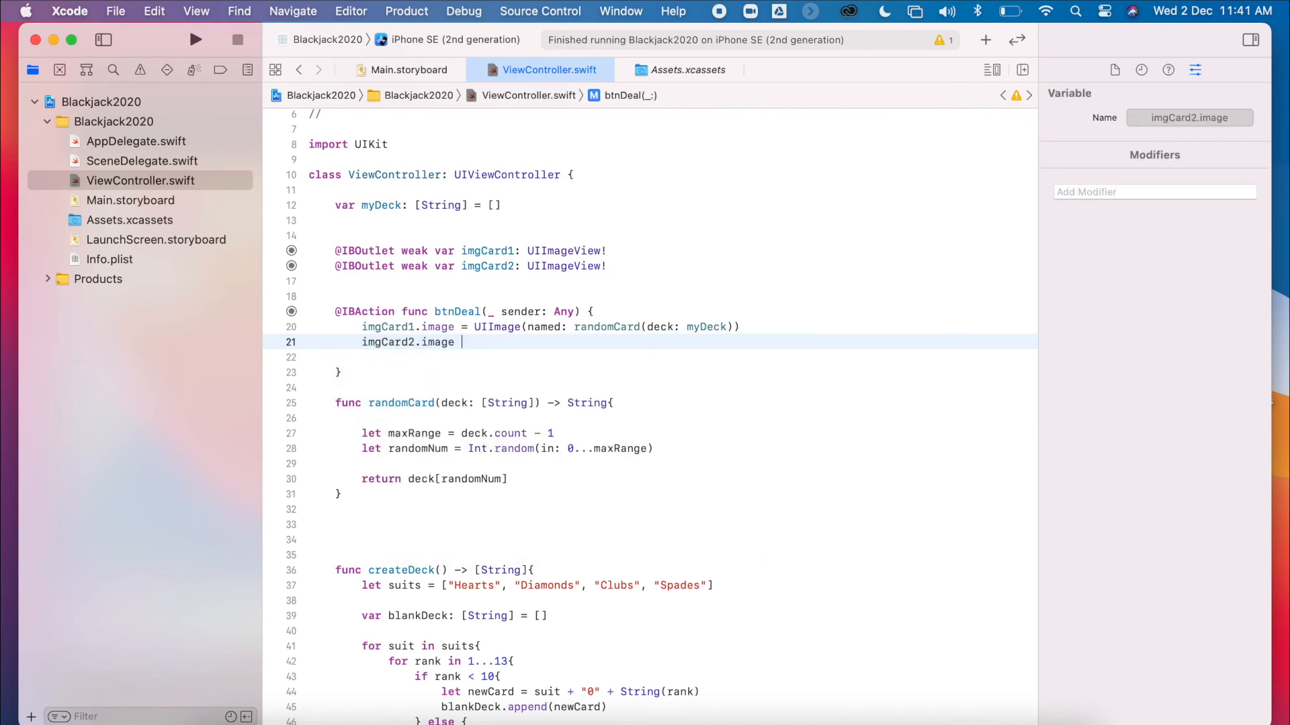
pyautogui.write('= UIImag')
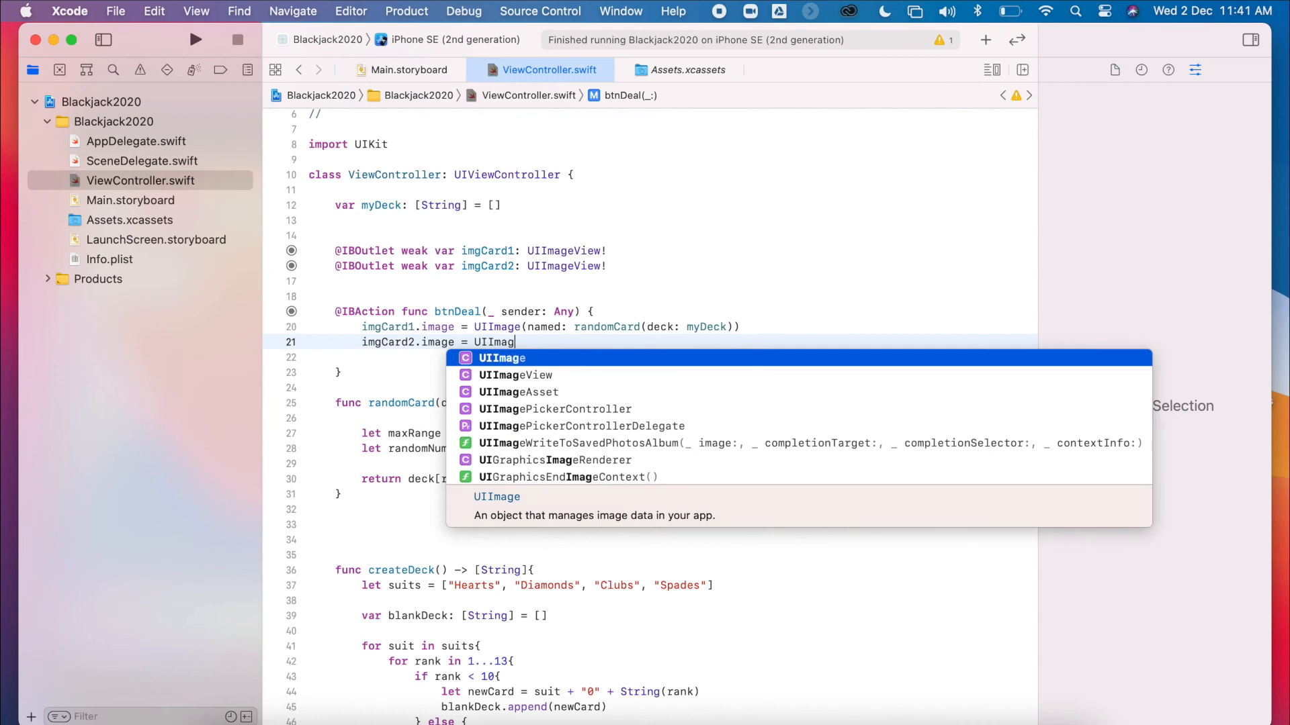
pyautogui.write('(n')
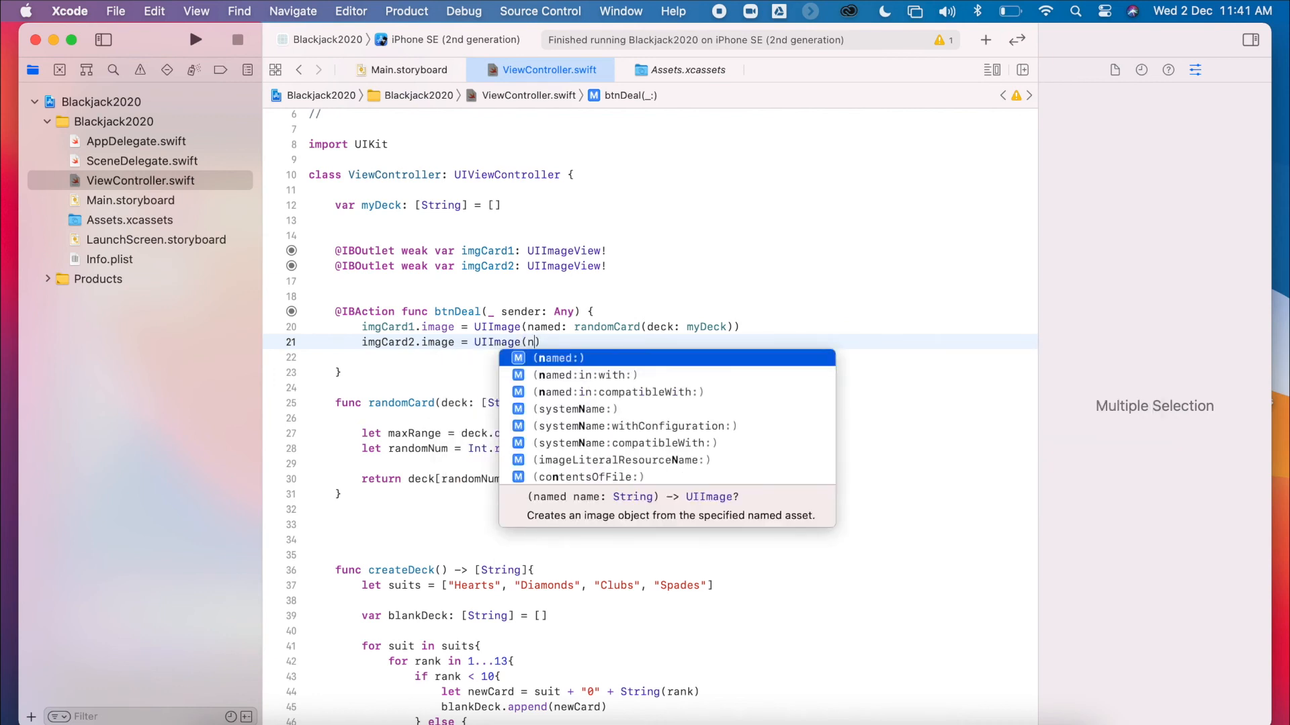
pyautogui.write('named: ra')
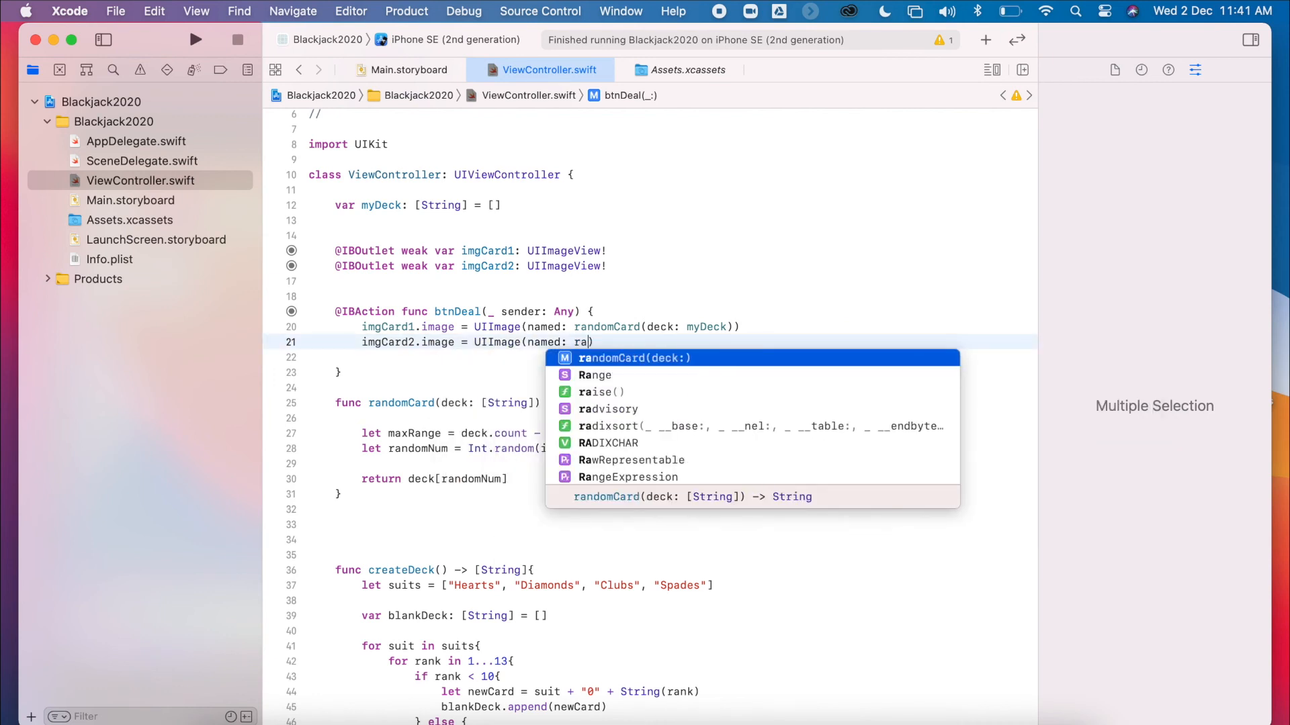
pyautogui.write('ndomCard(deck: myDeck')
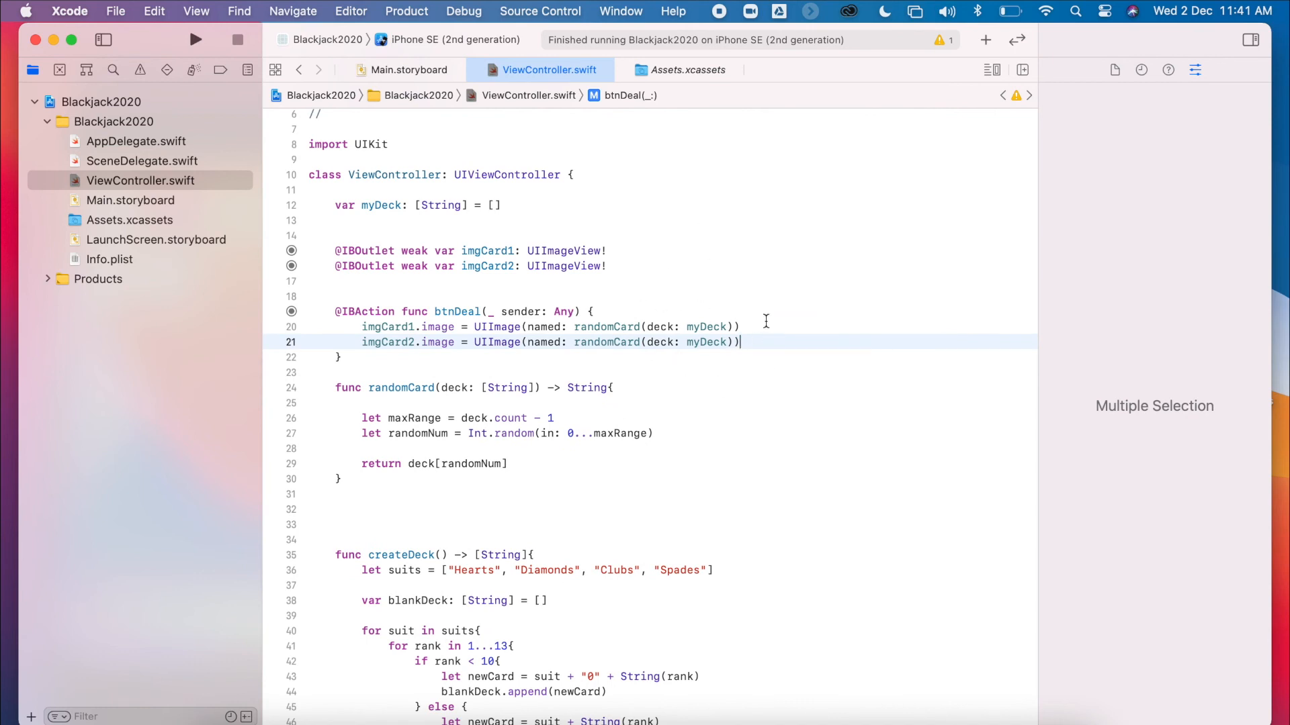
pyautogui.scroll(-3)
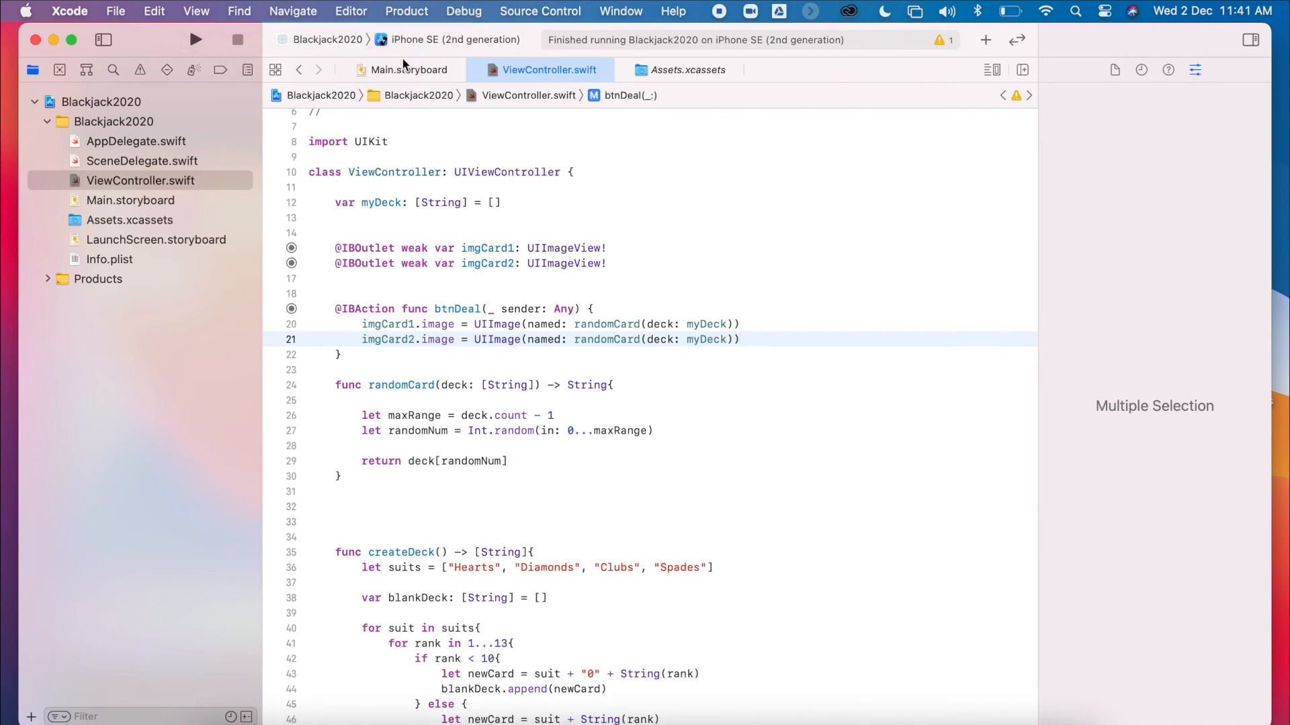
# Step: Run the Blackjack app and deal six random card pairs in Simulator
pyautogui.click(196, 39)
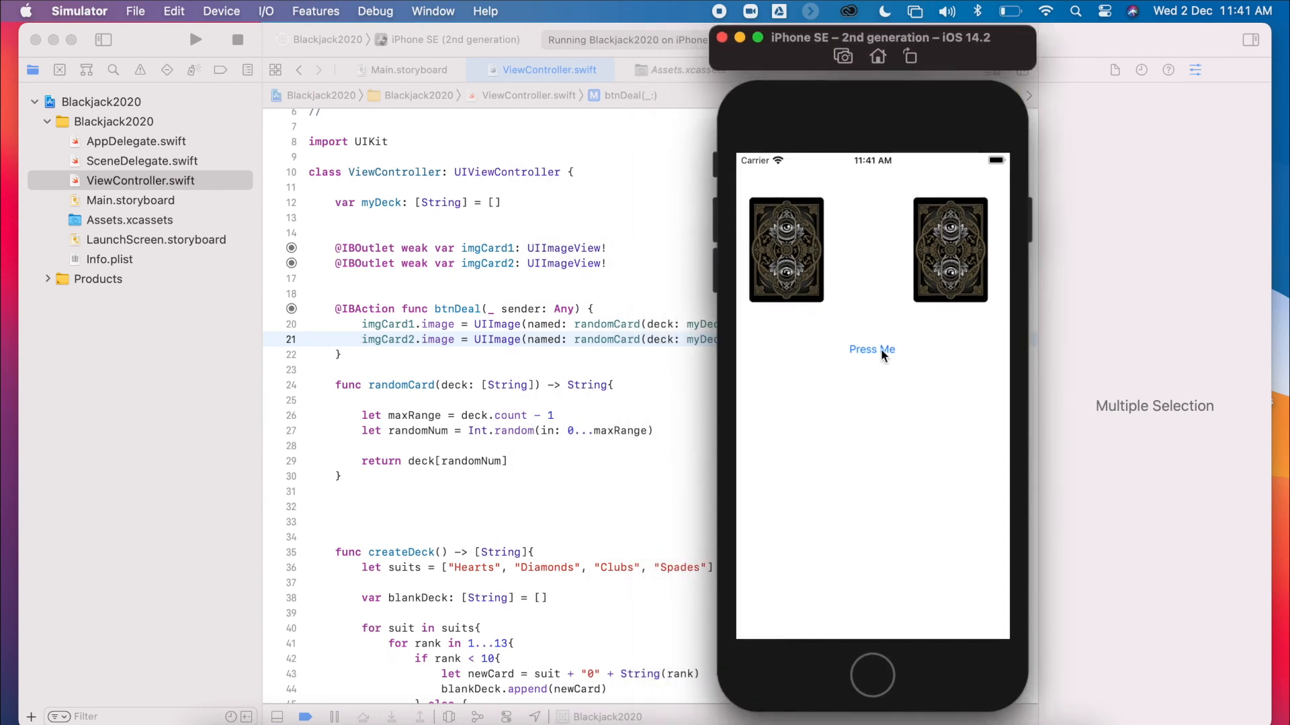
pyautogui.click(871, 349)
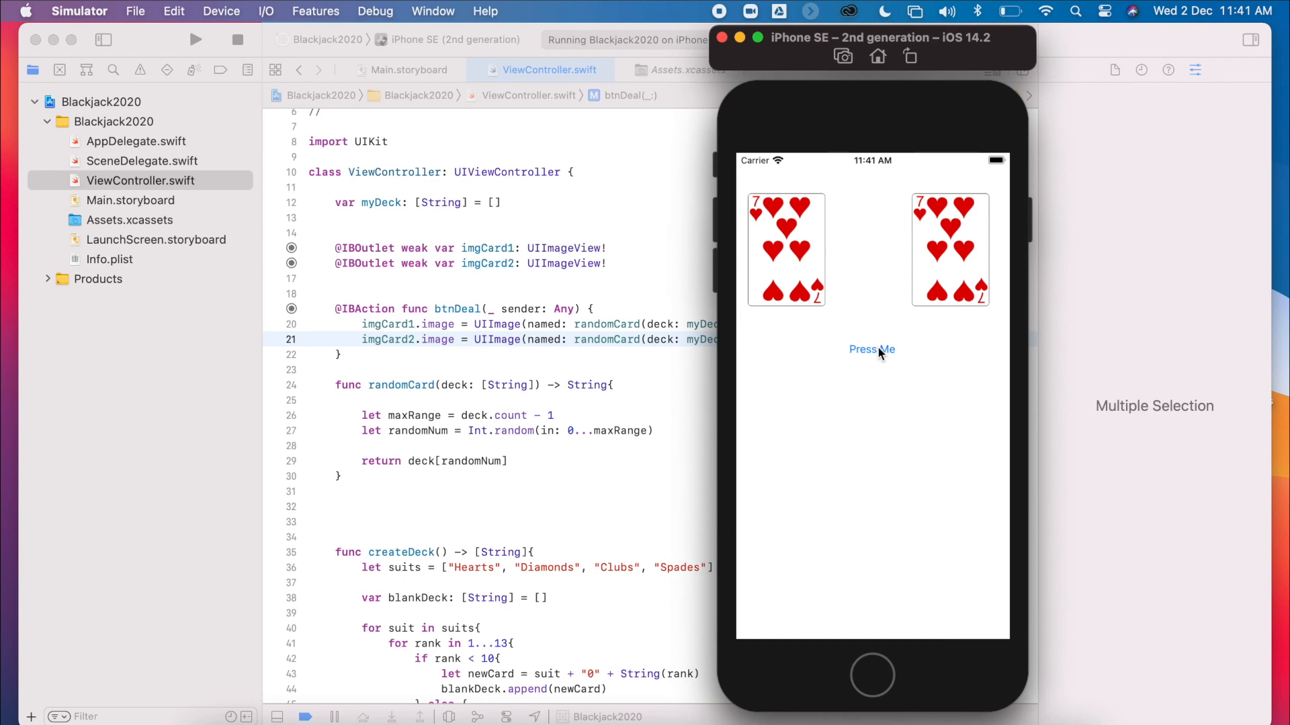
pyautogui.click(871, 349)
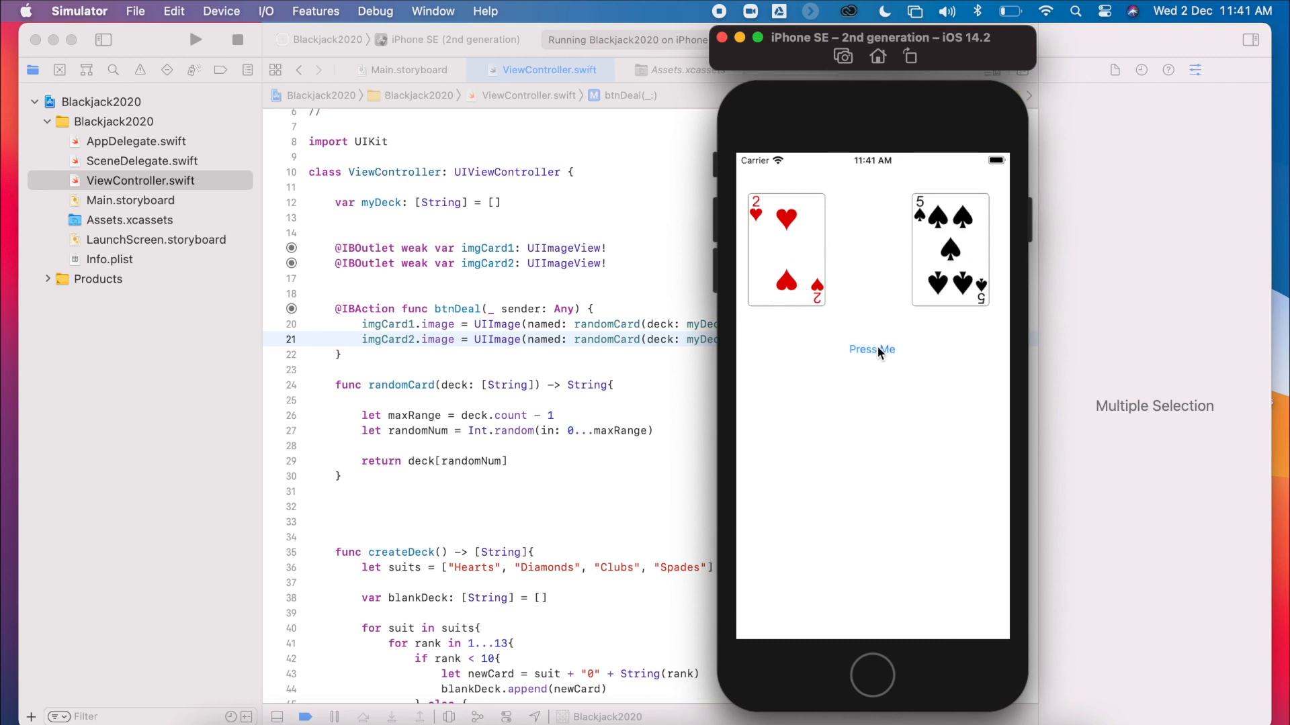
pyautogui.click(871, 349)
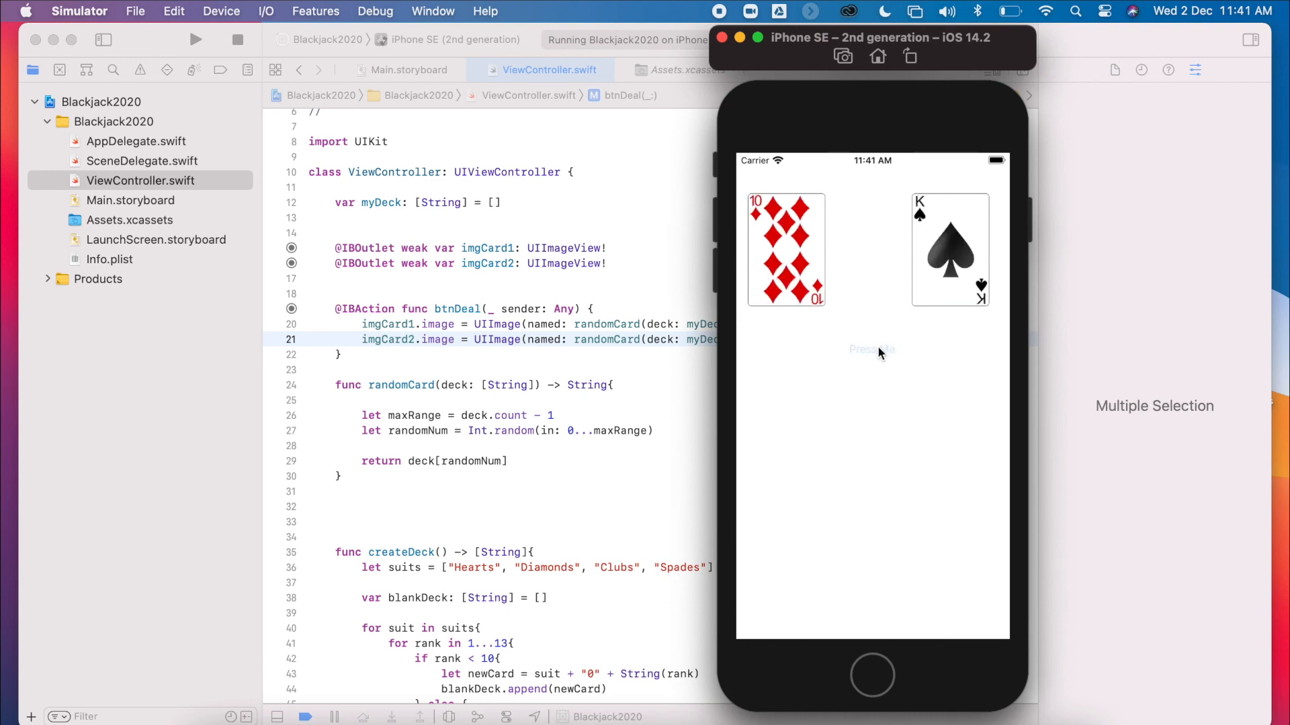
pyautogui.click(871, 349)
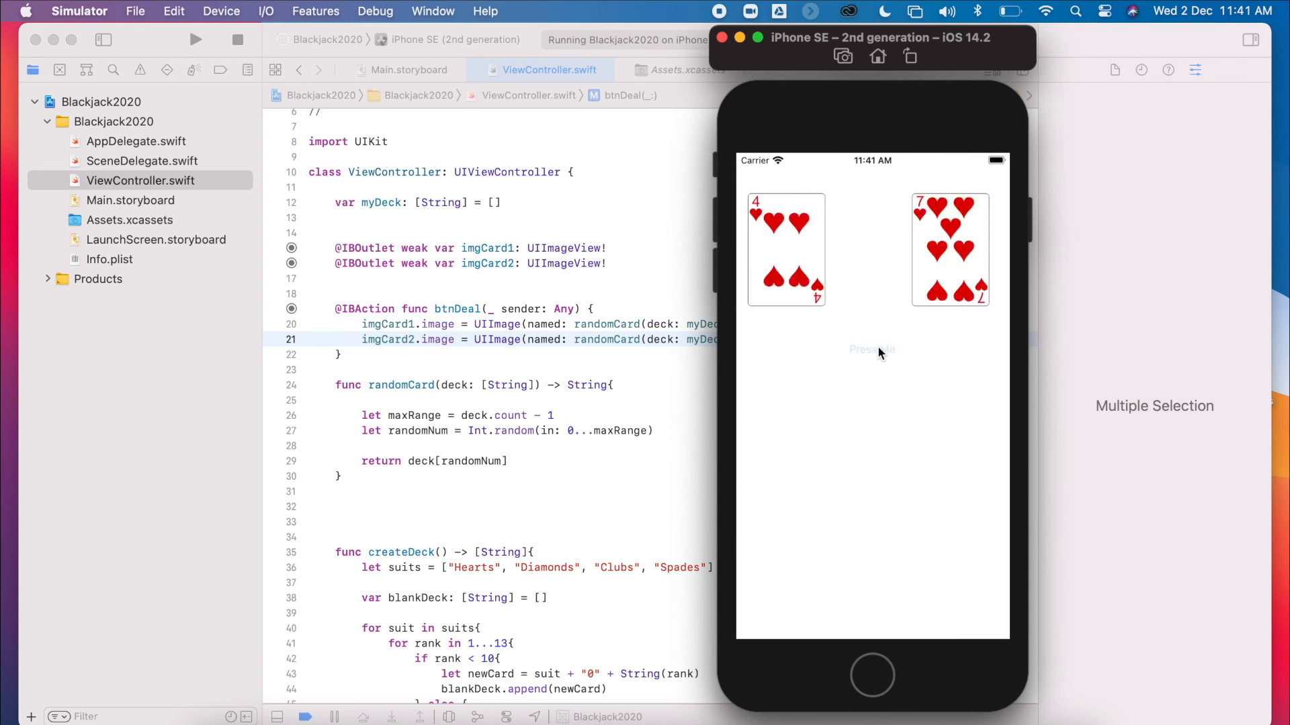
pyautogui.click(870, 349)
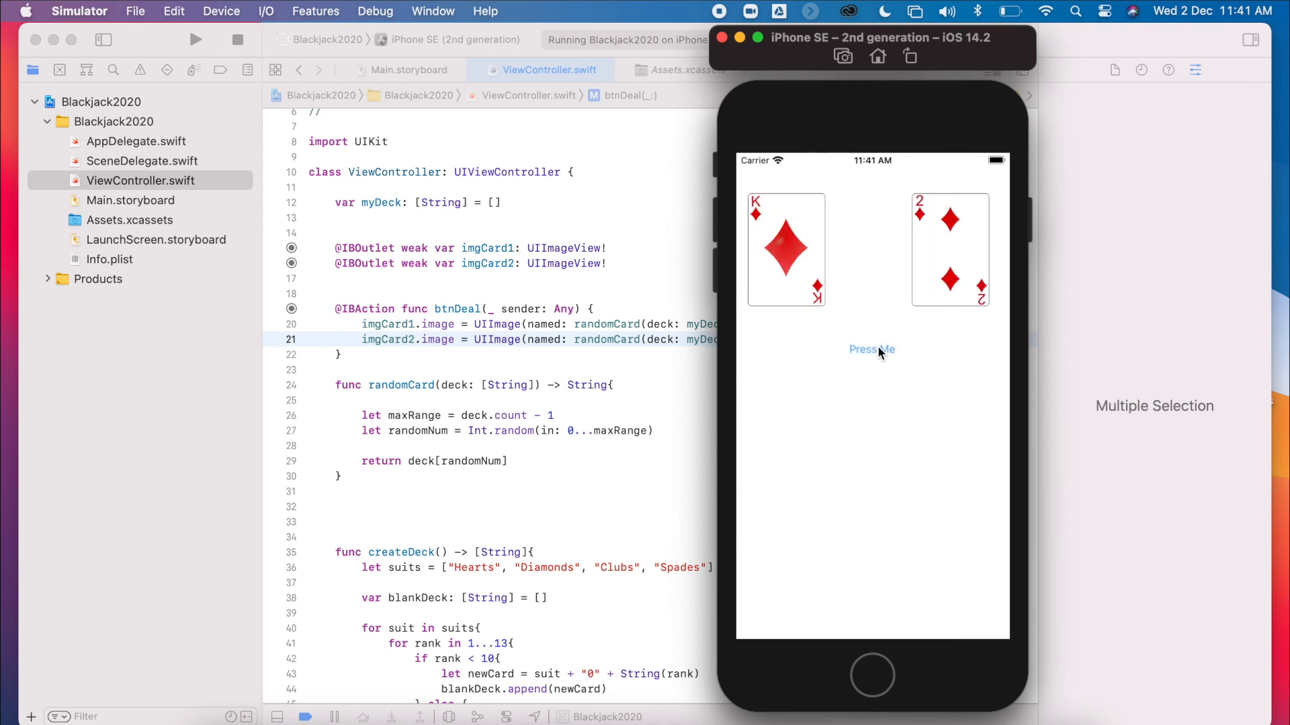
pyautogui.click(871, 349)
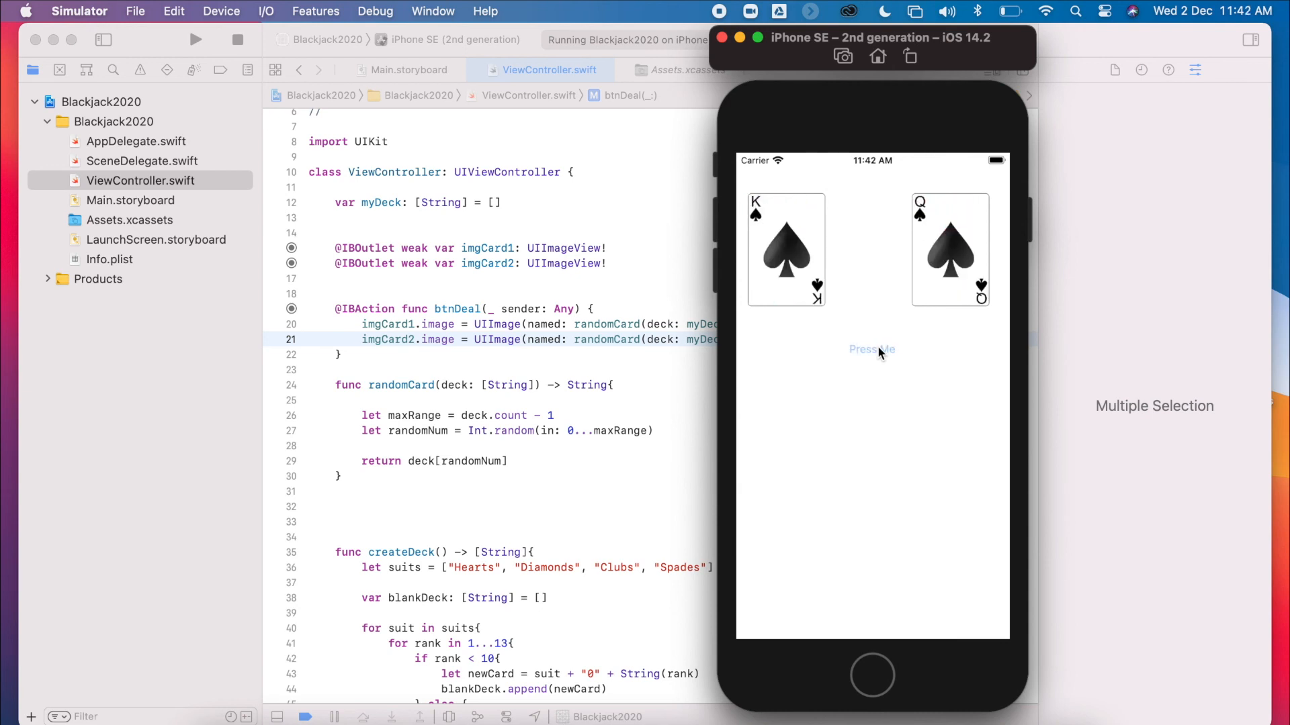